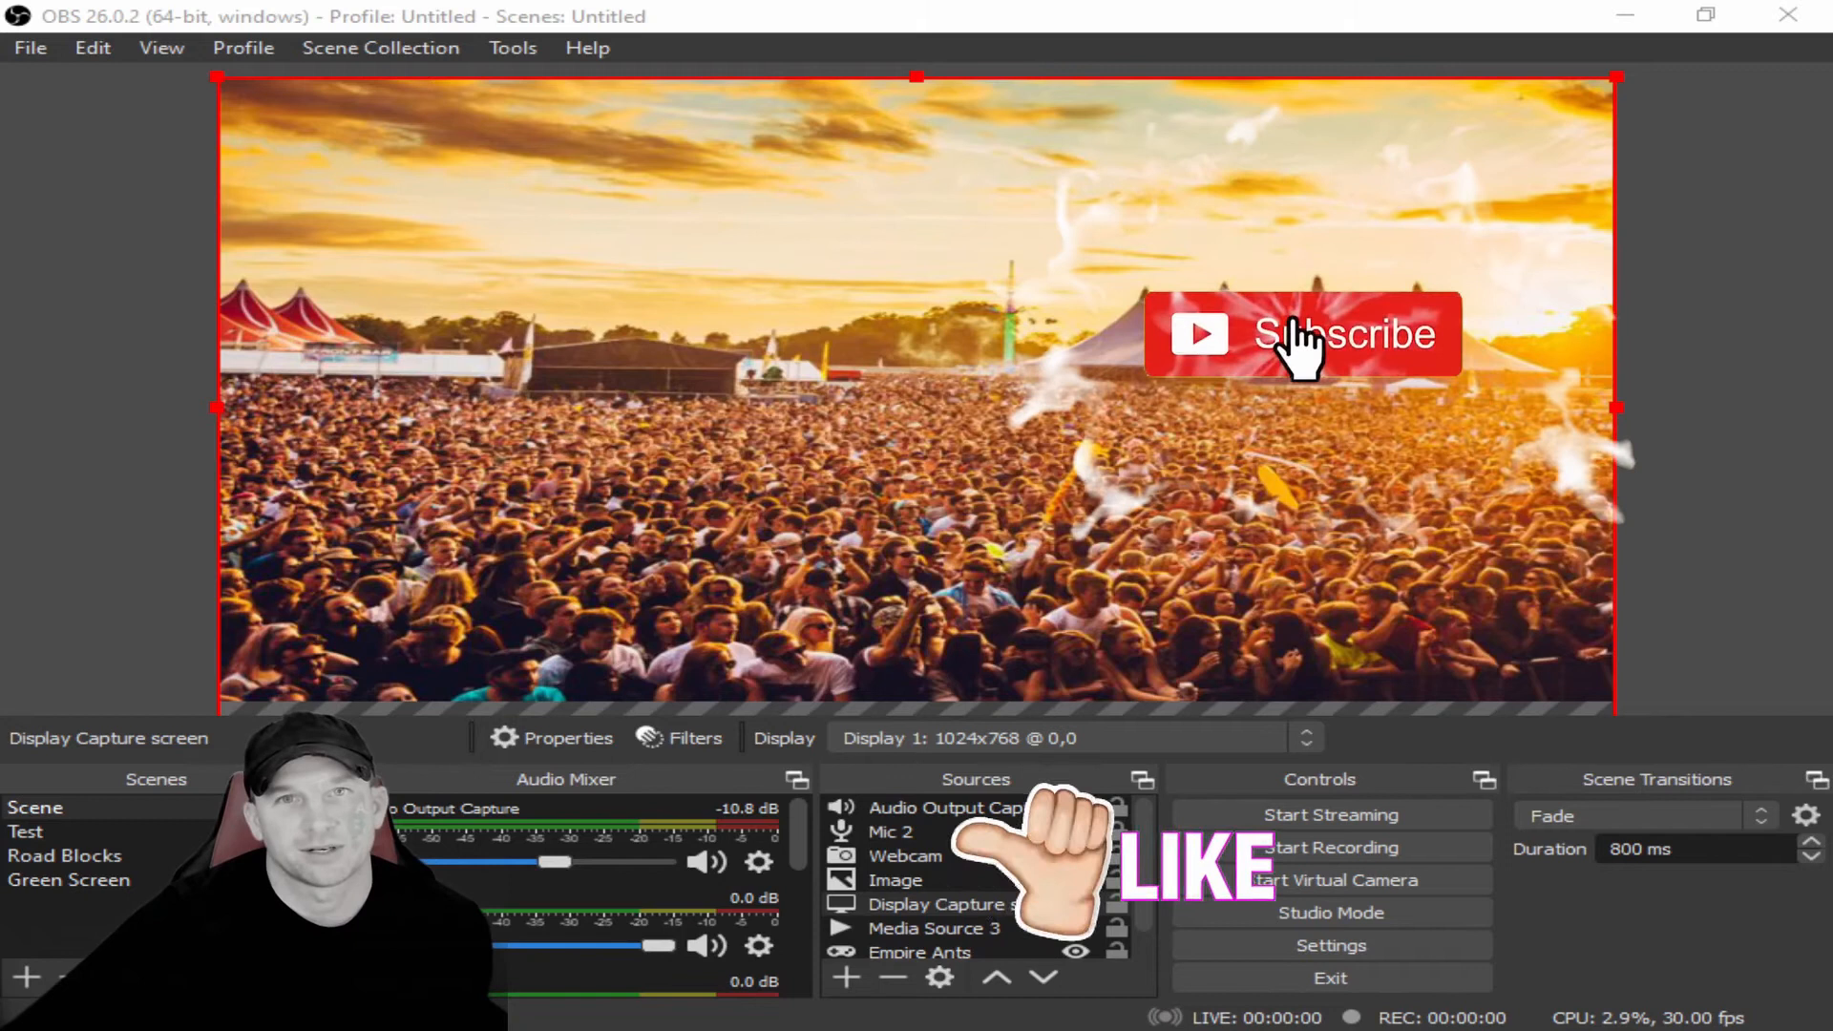
Reach Chrome's Settings page via the three-dot menu, landing on You and Google.
{"action": "left_click", "coordinate": [1301, 334]}
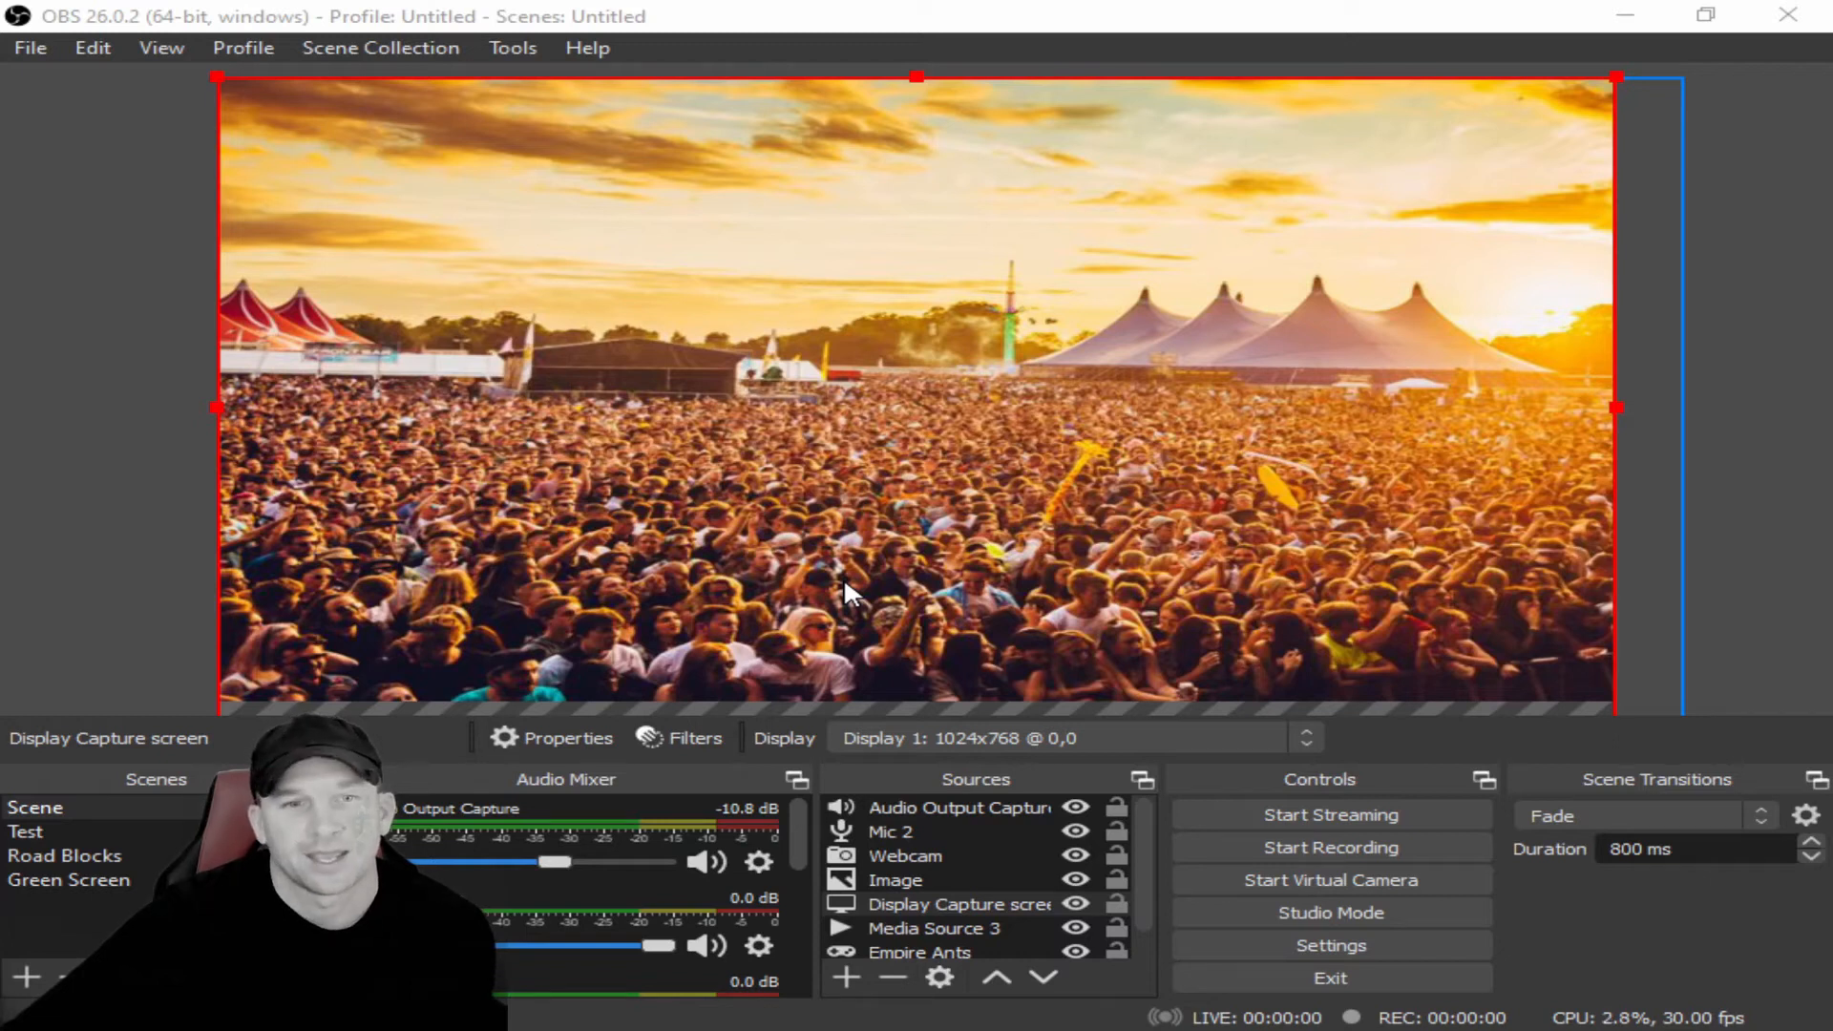
{"action": "mouse_move", "coordinate": [1215, 492]}
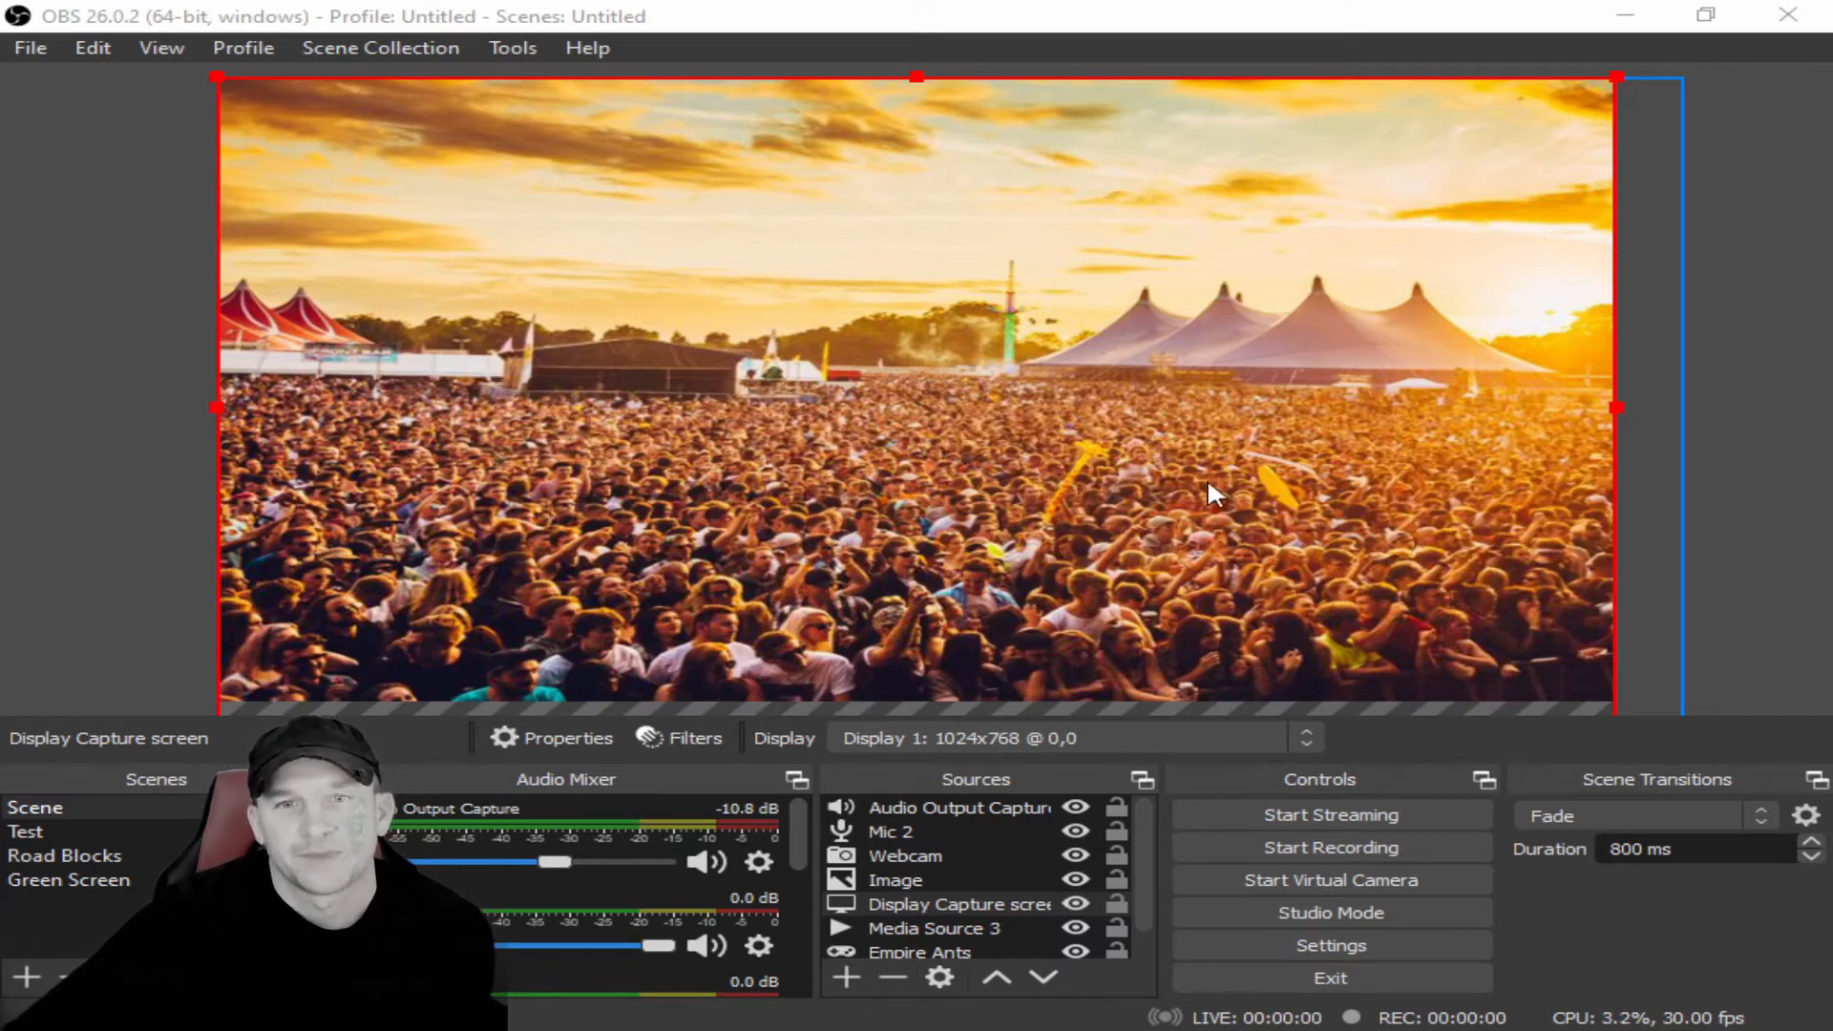
{"action": "mouse_move", "coordinate": [1719, 221]}
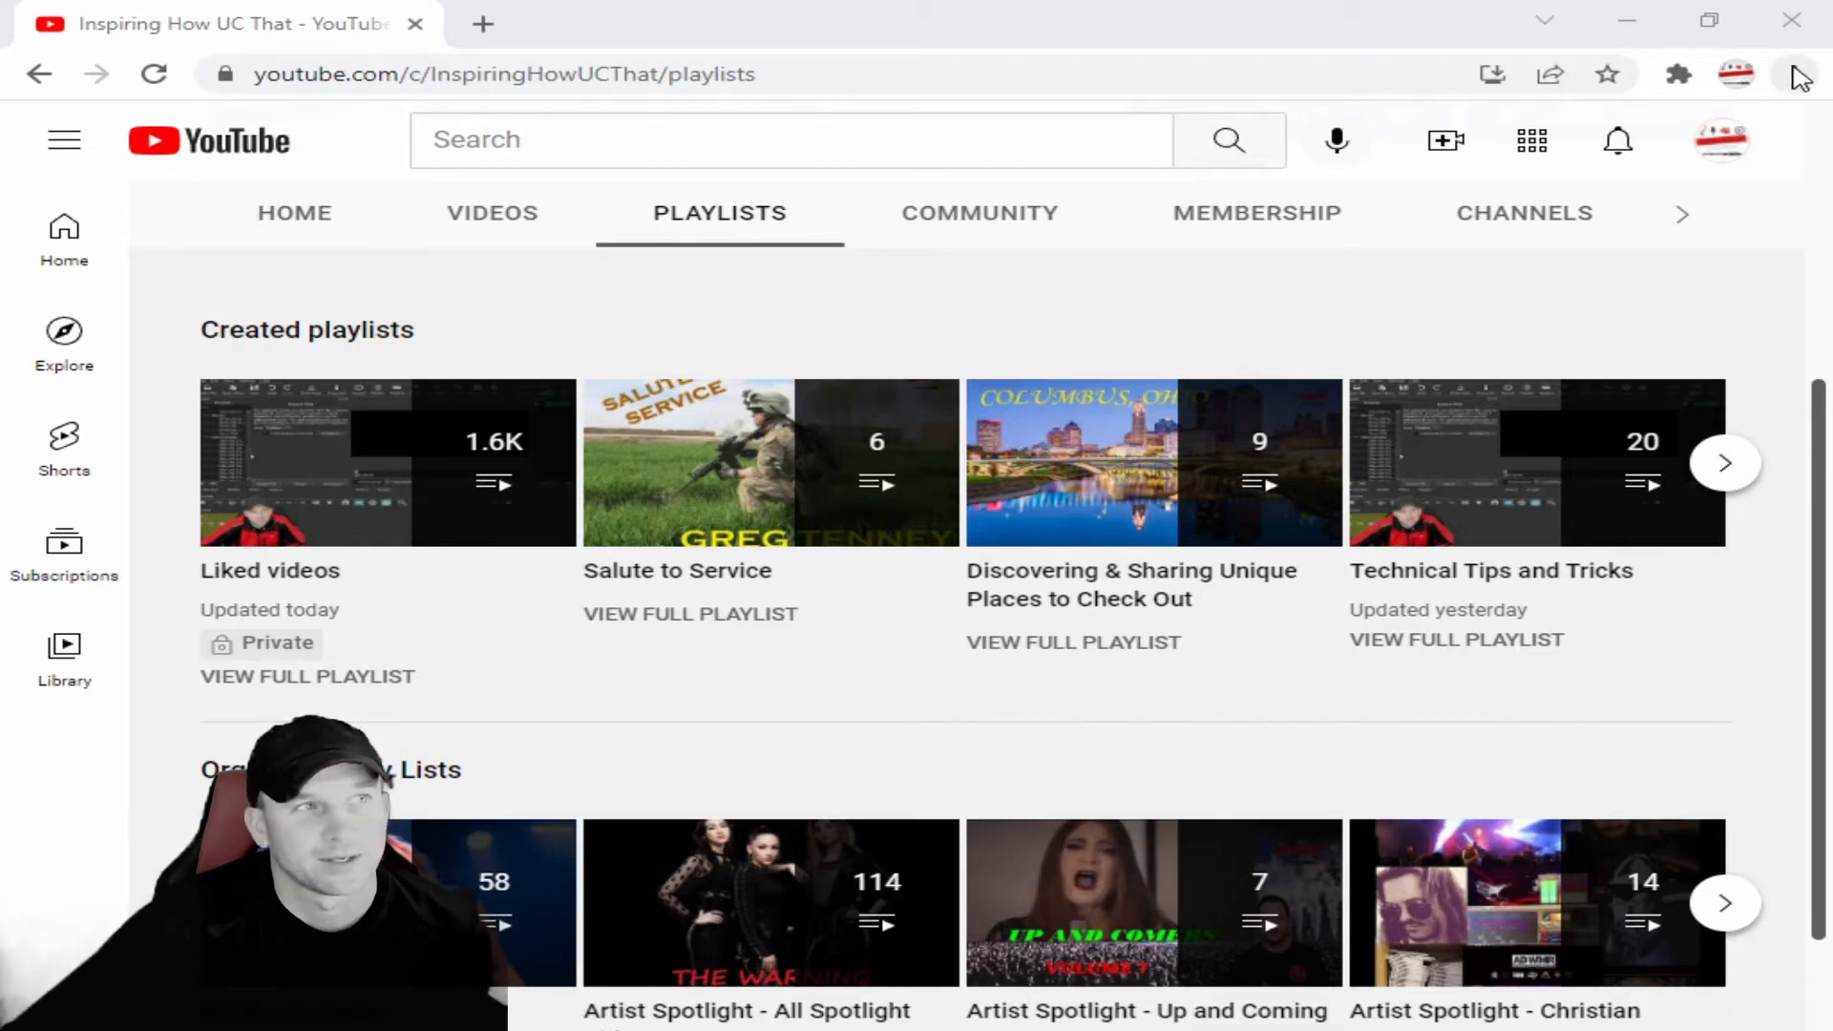
{"action": "left_click", "coordinate": [1799, 74]}
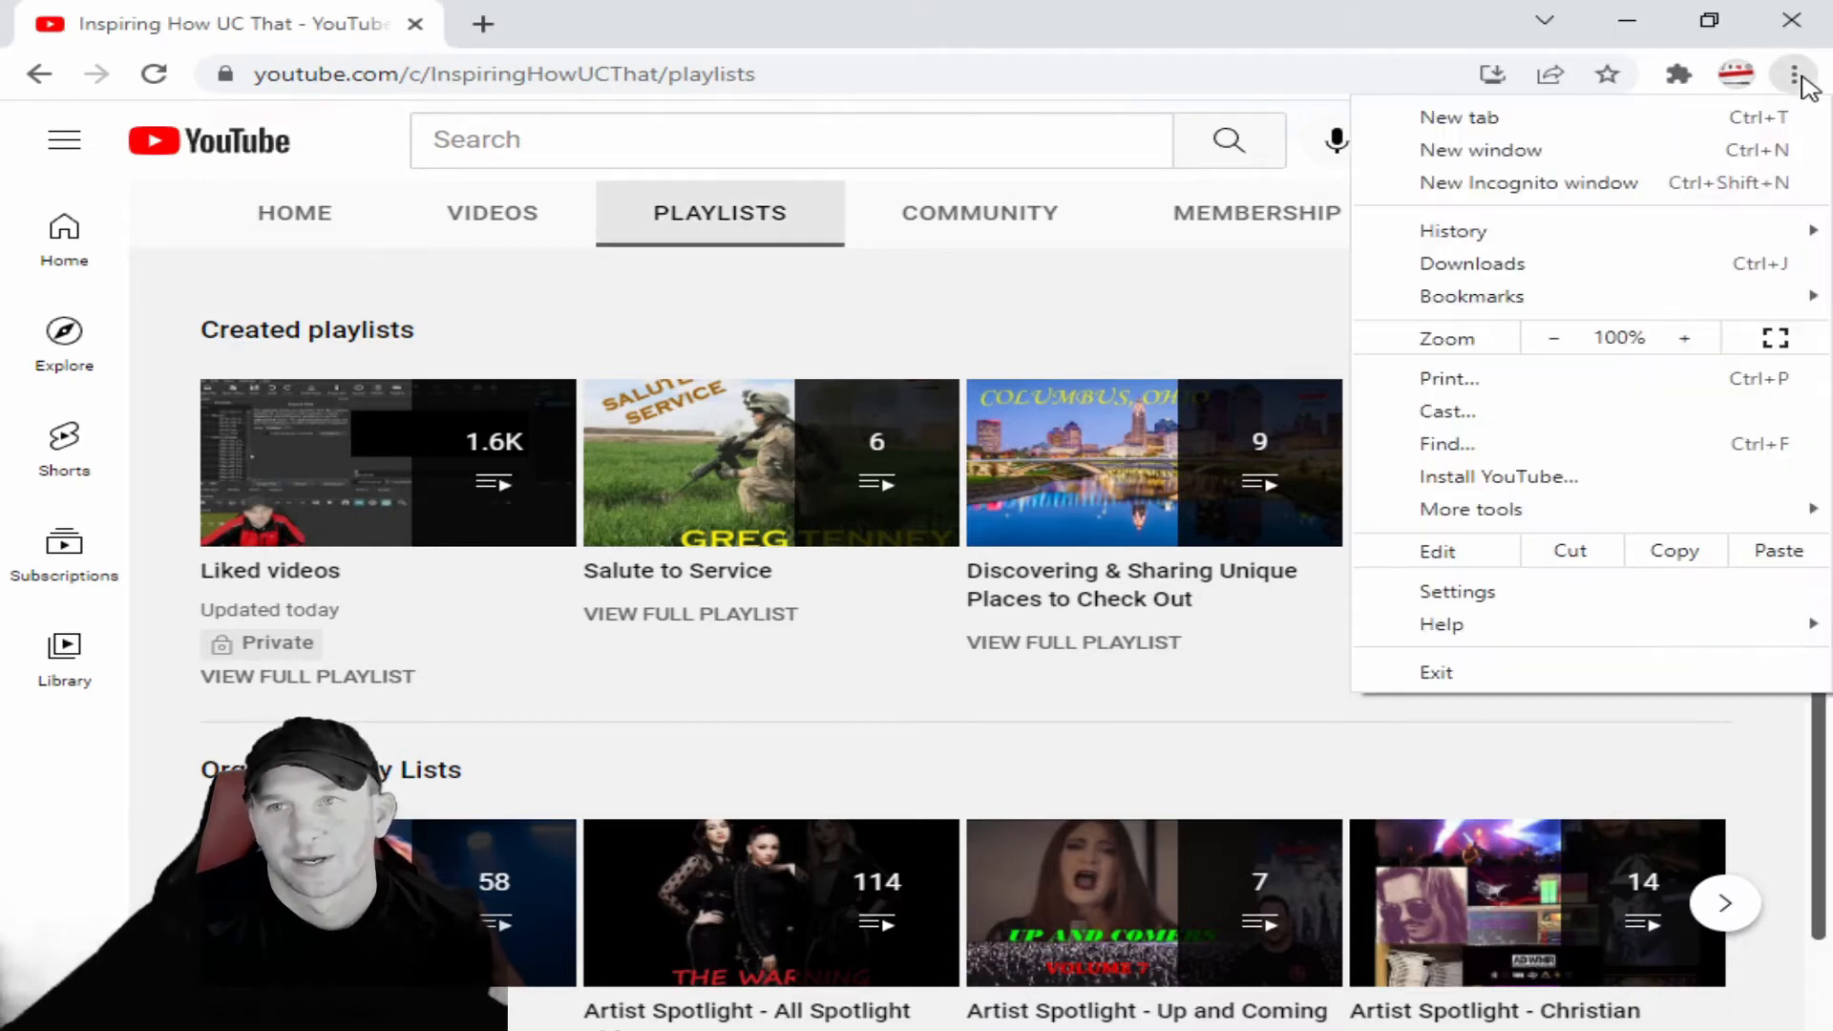
{"action": "mouse_move", "coordinate": [1580, 596]}
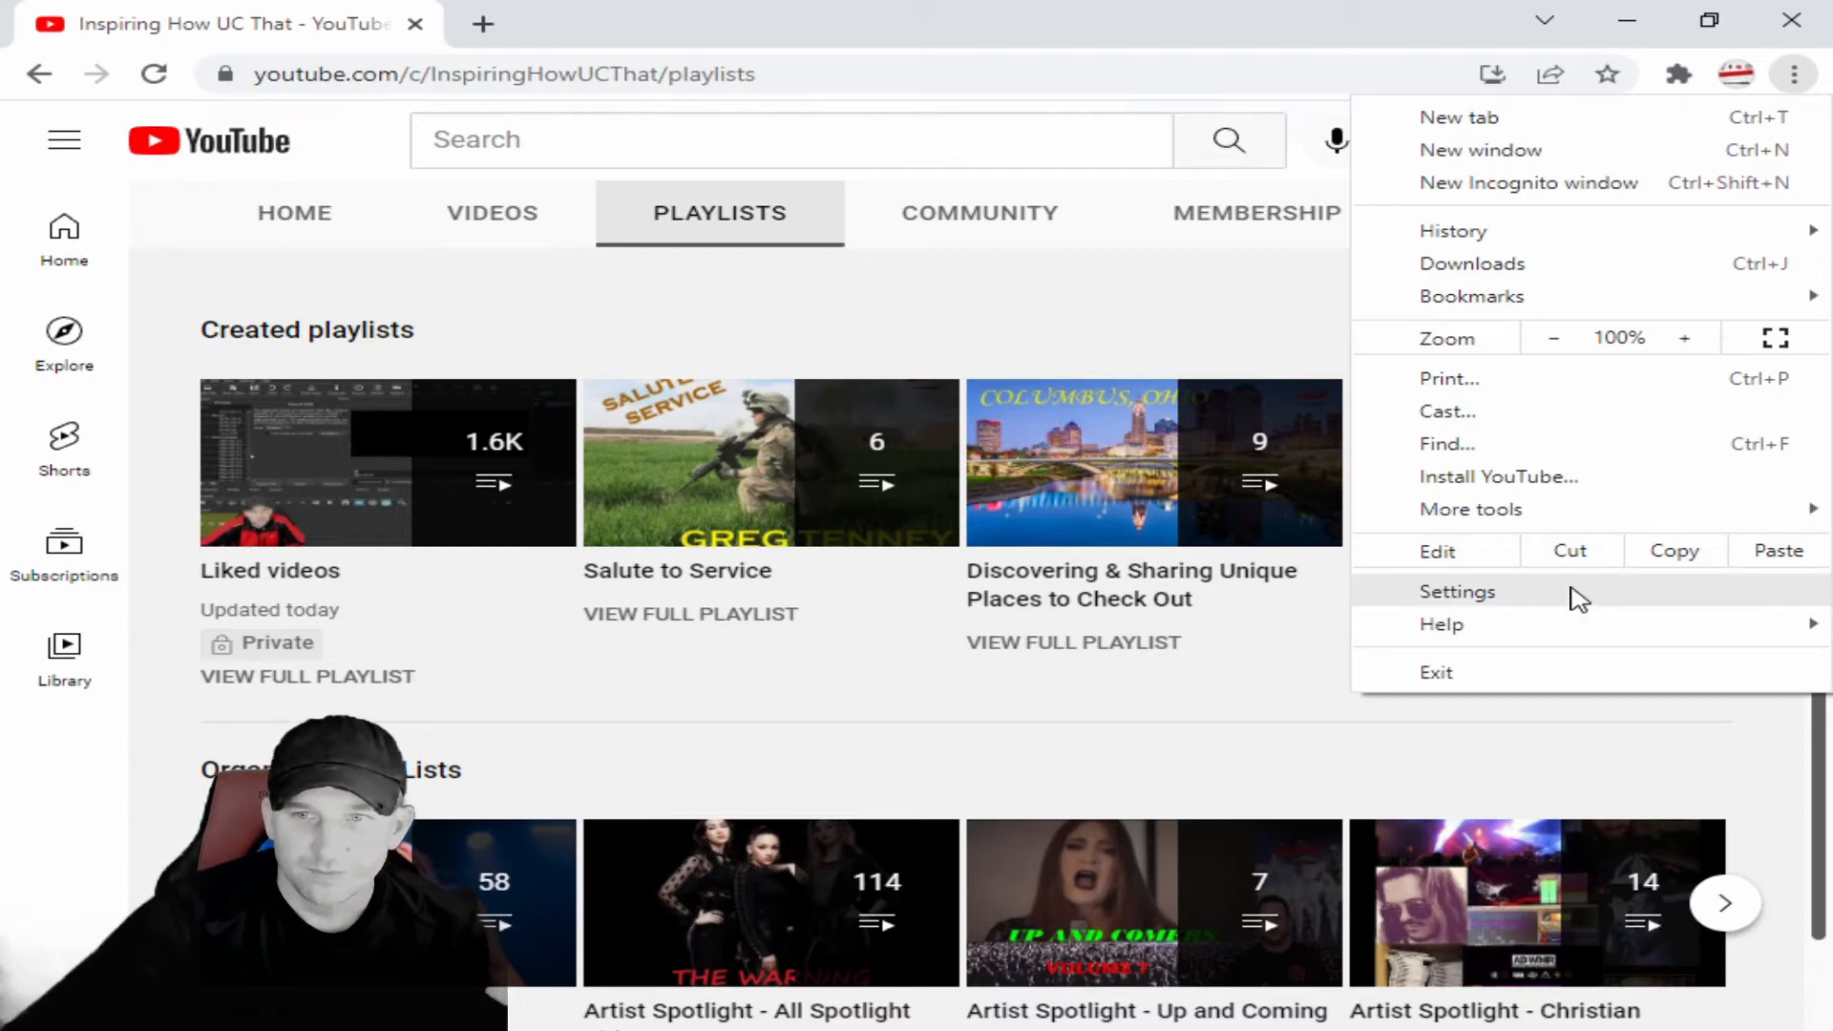
{"action": "left_click", "coordinate": [1456, 590]}
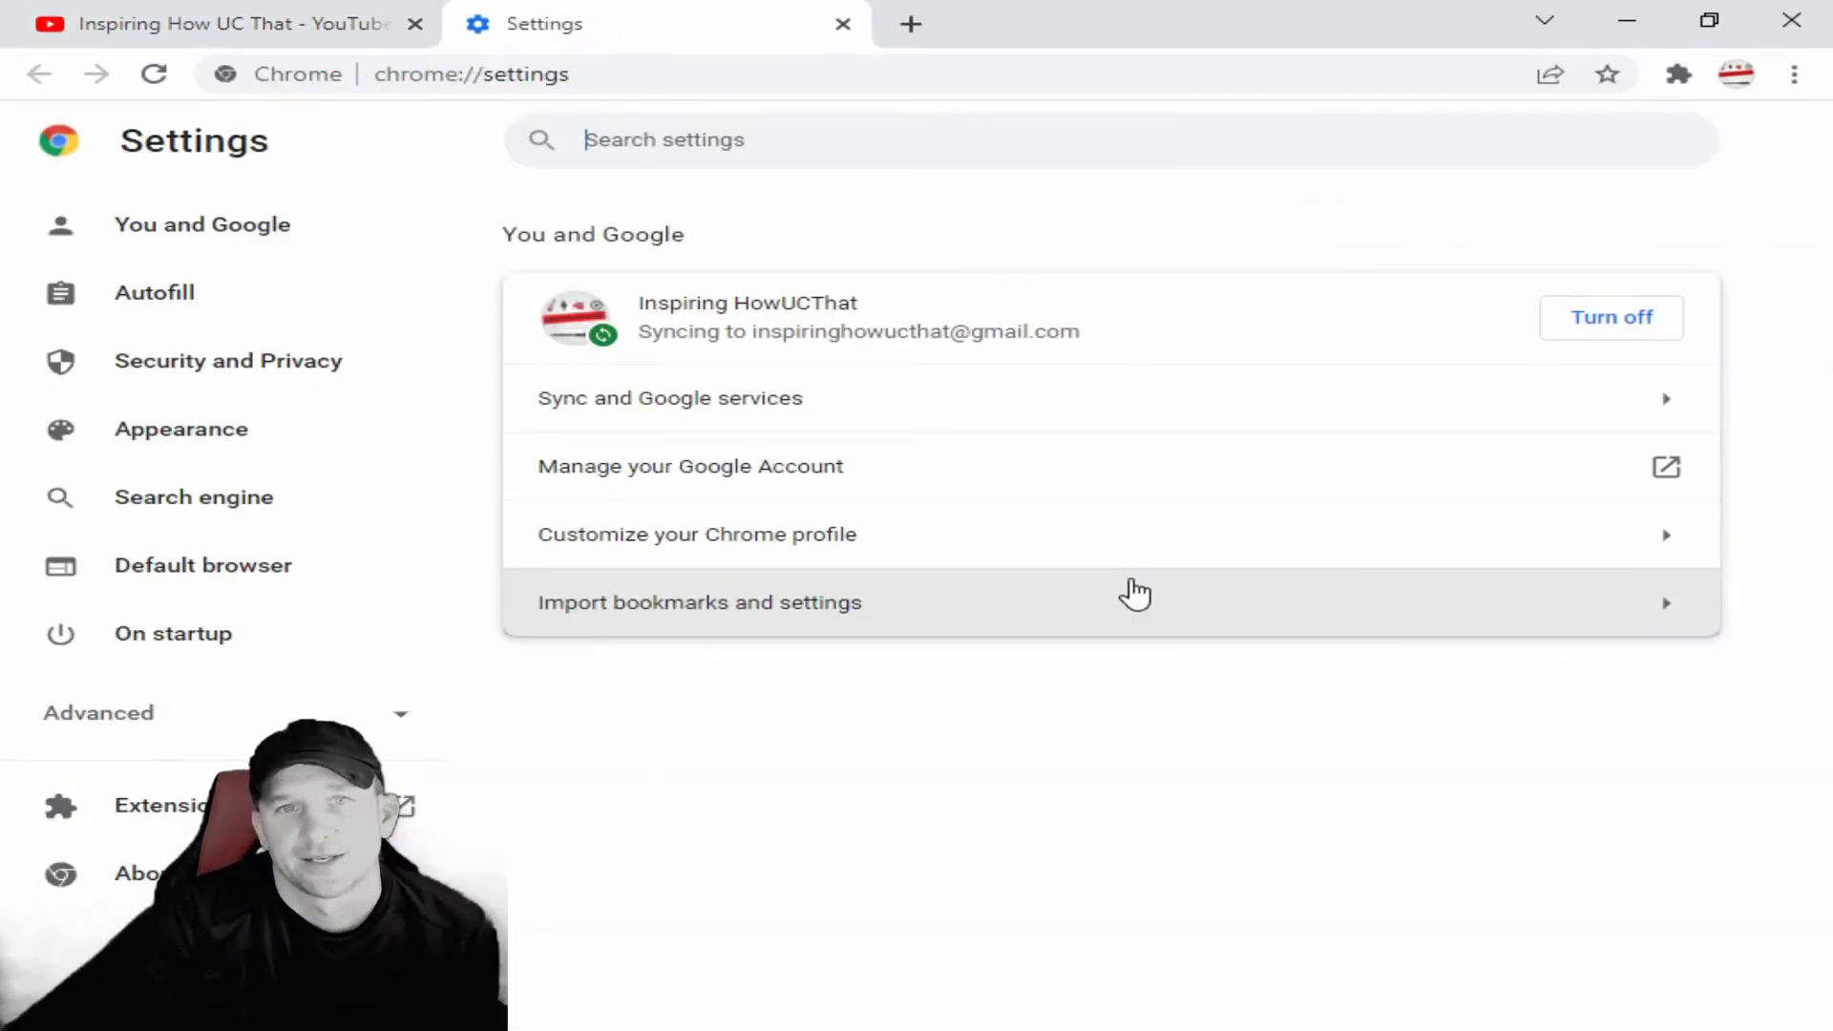
{"action": "mouse_move", "coordinate": [321, 205]}
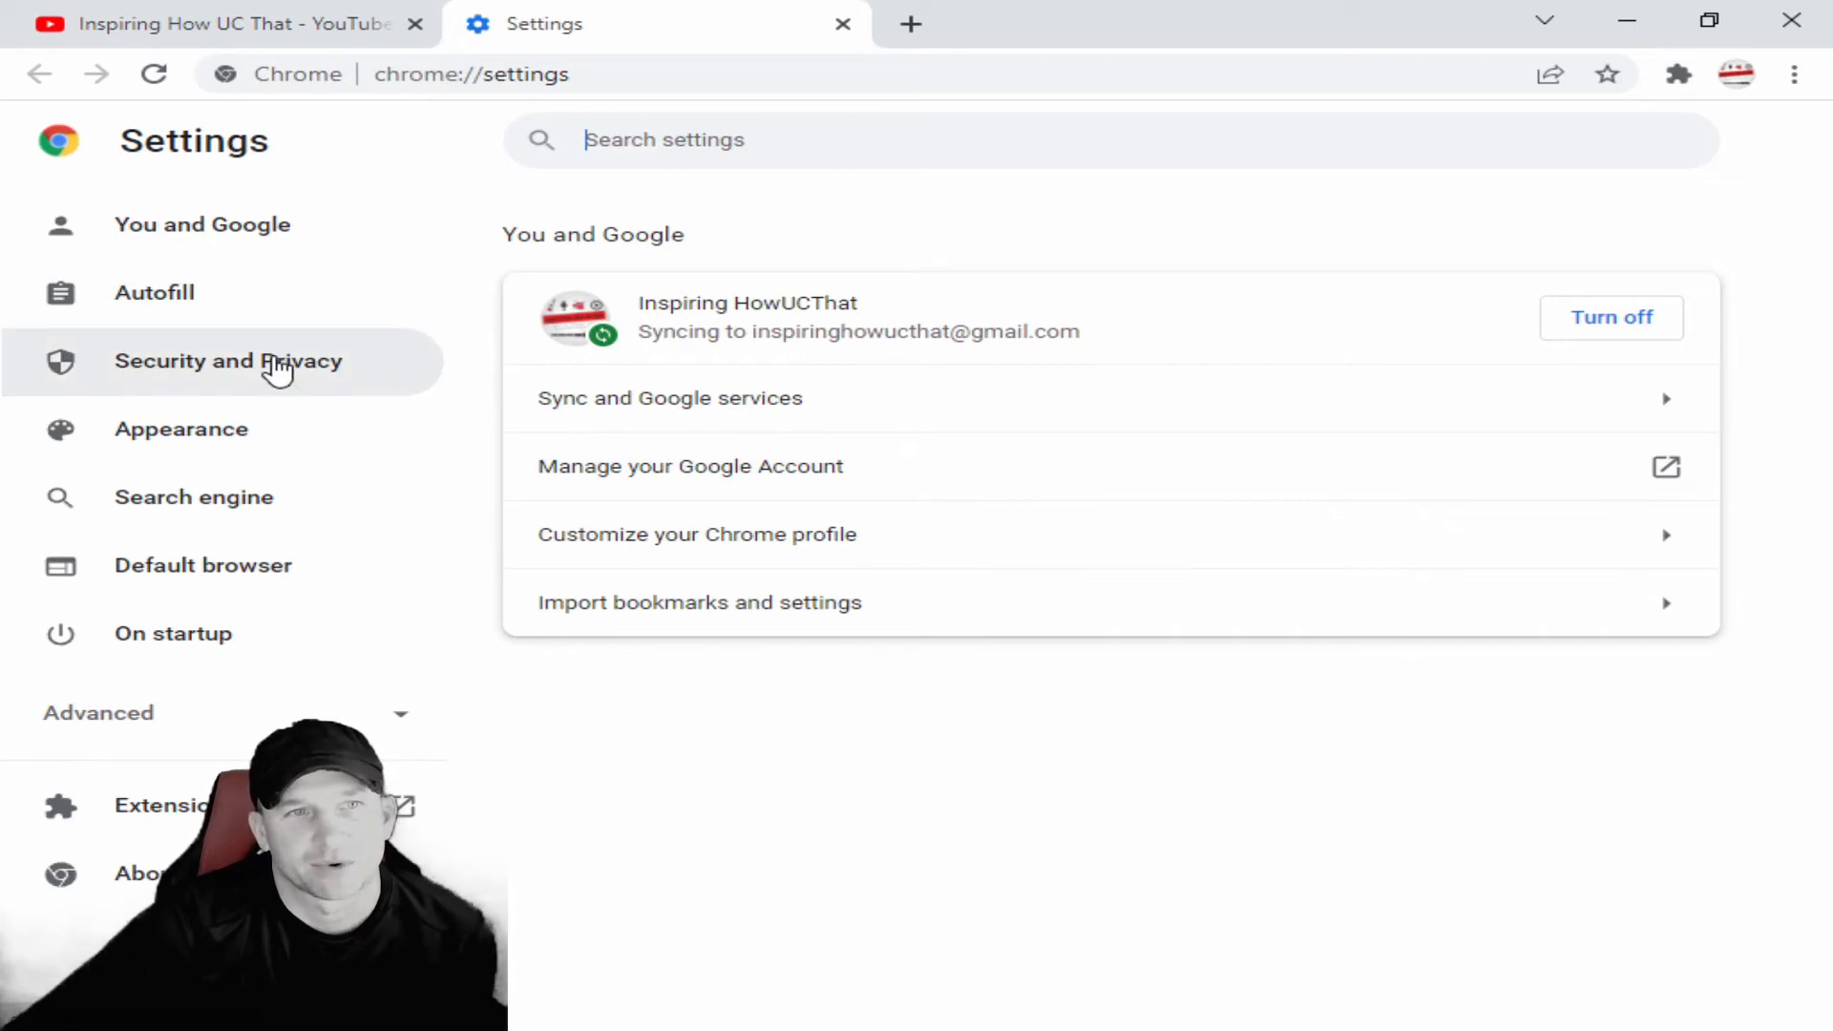
Show the Security and Privacy section with safety check, browsing data and site settings.
{"action": "left_click", "coordinate": [230, 361]}
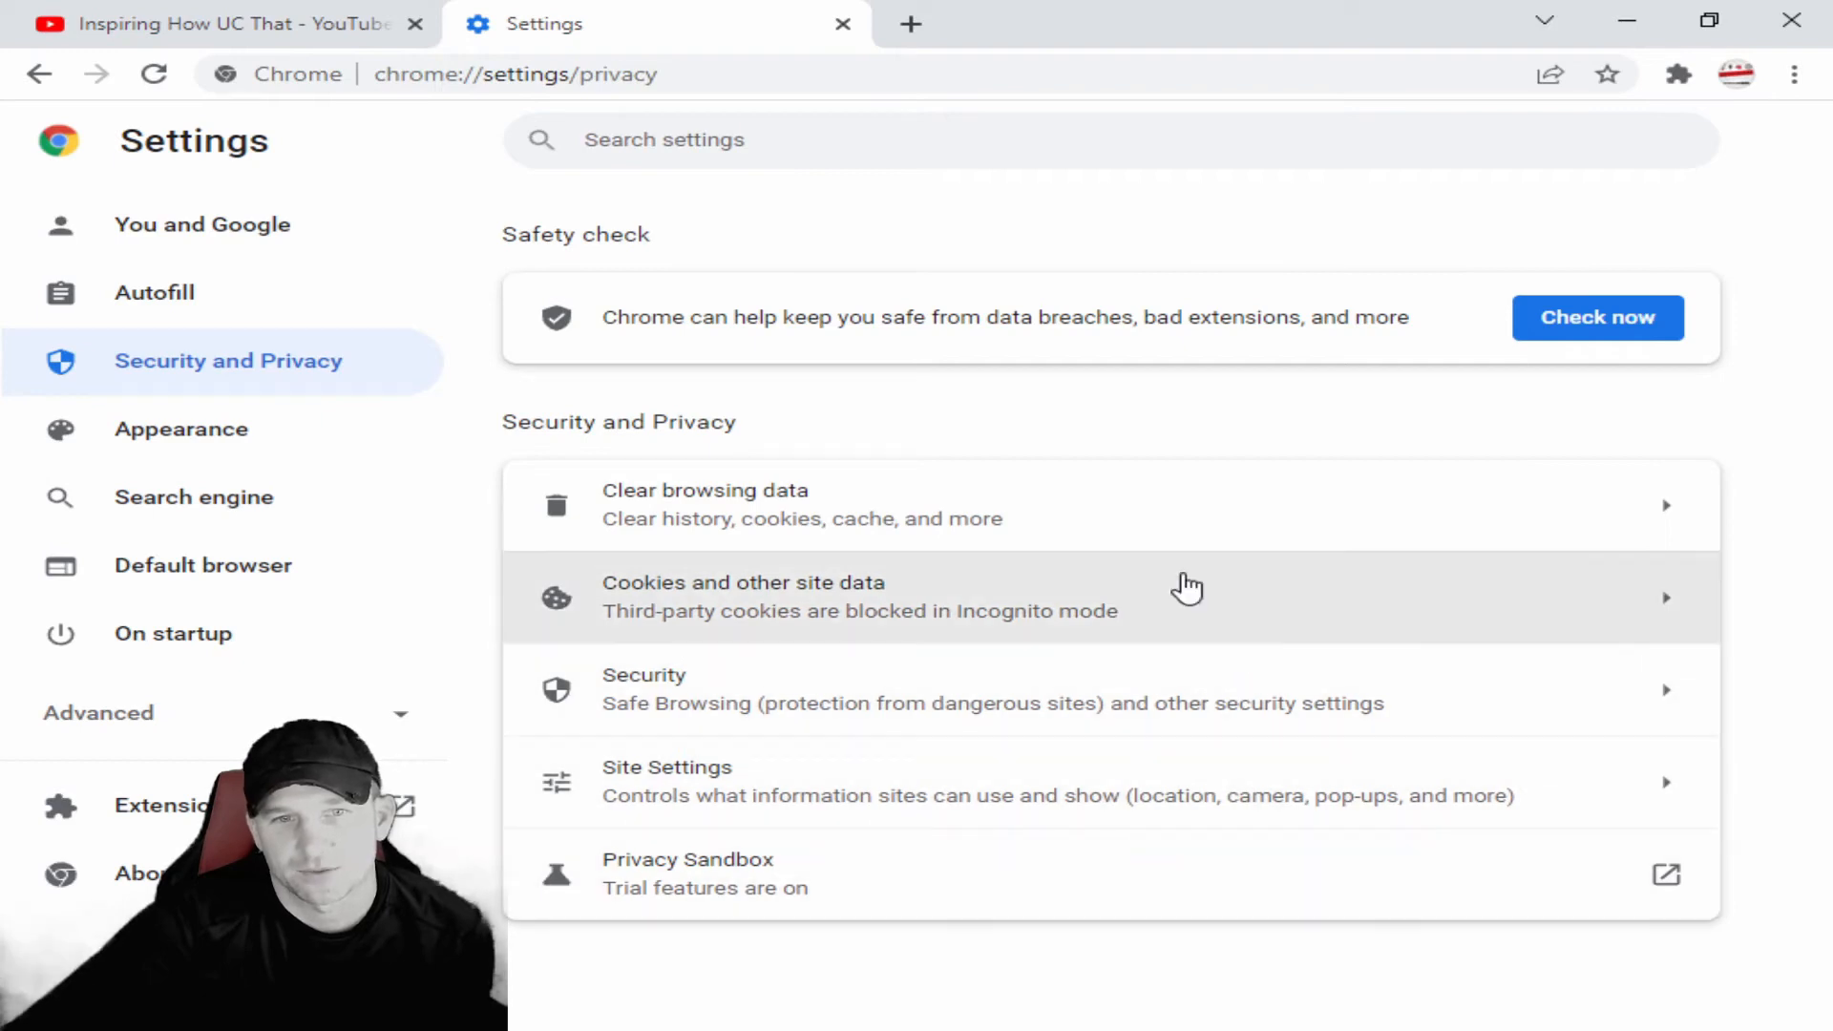
{"action": "mouse_move", "coordinate": [795, 676]}
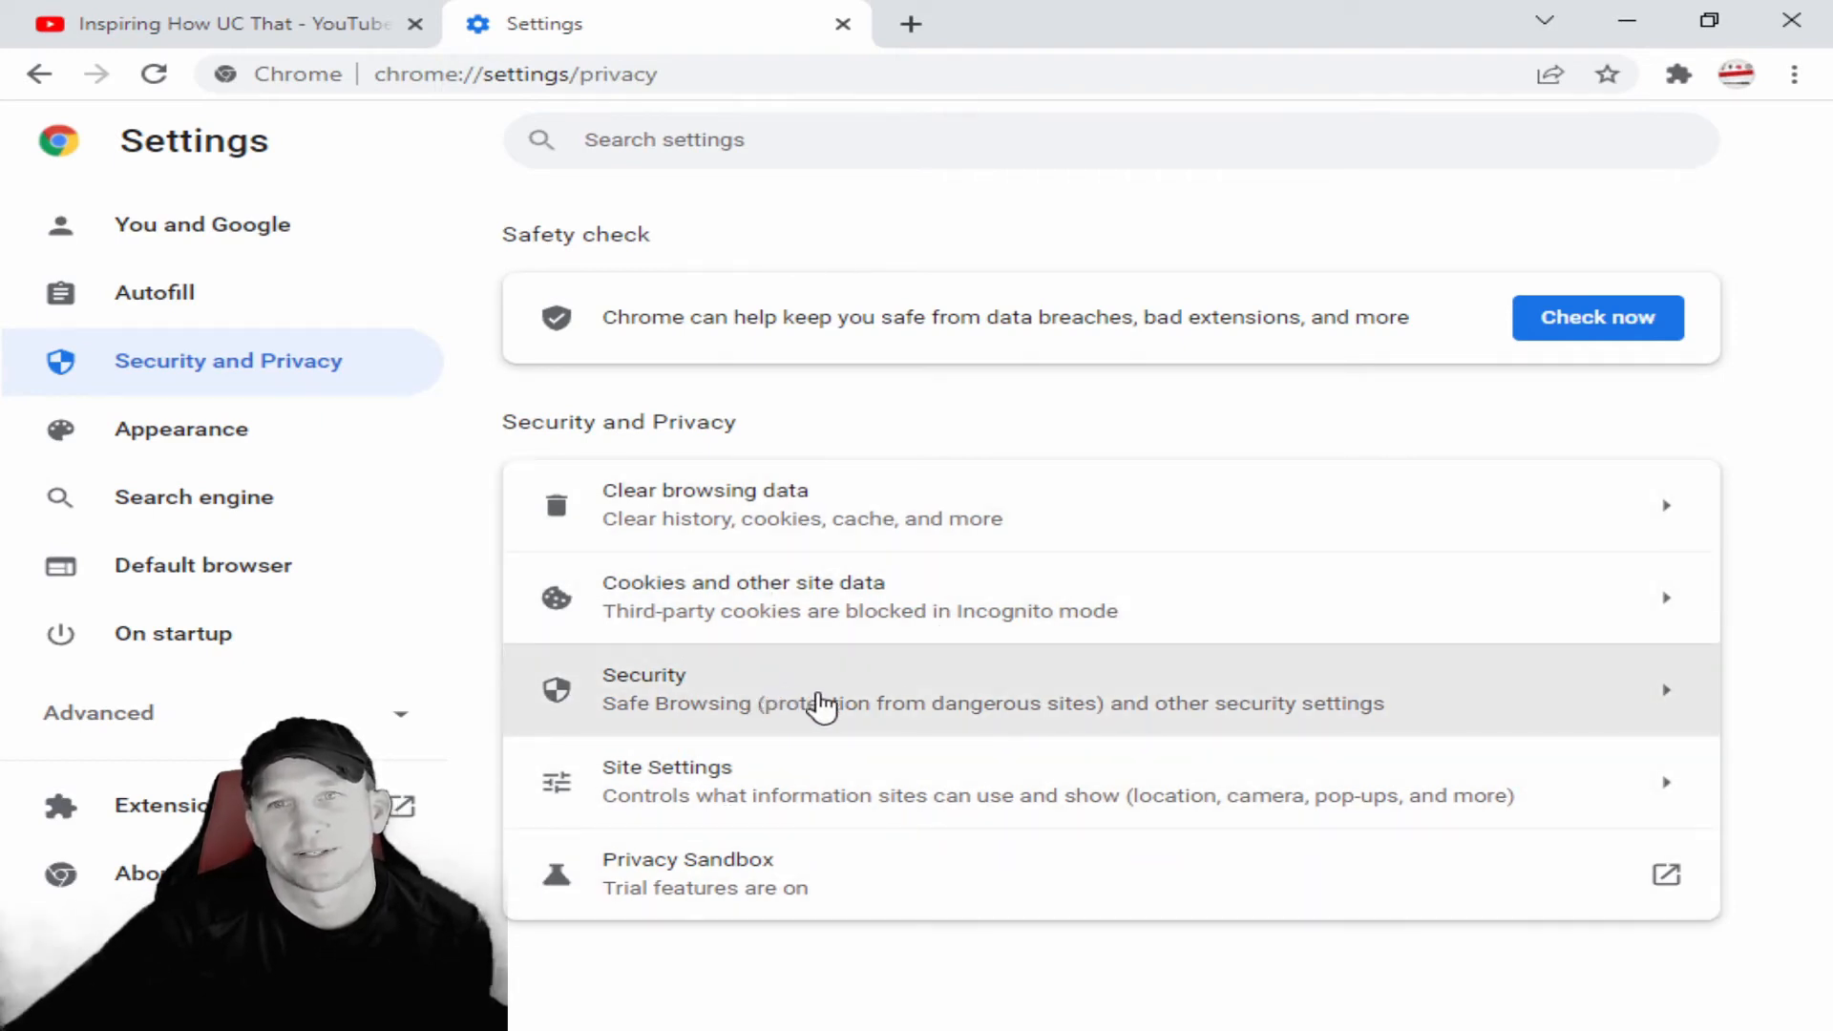
{"action": "mouse_move", "coordinate": [813, 533]}
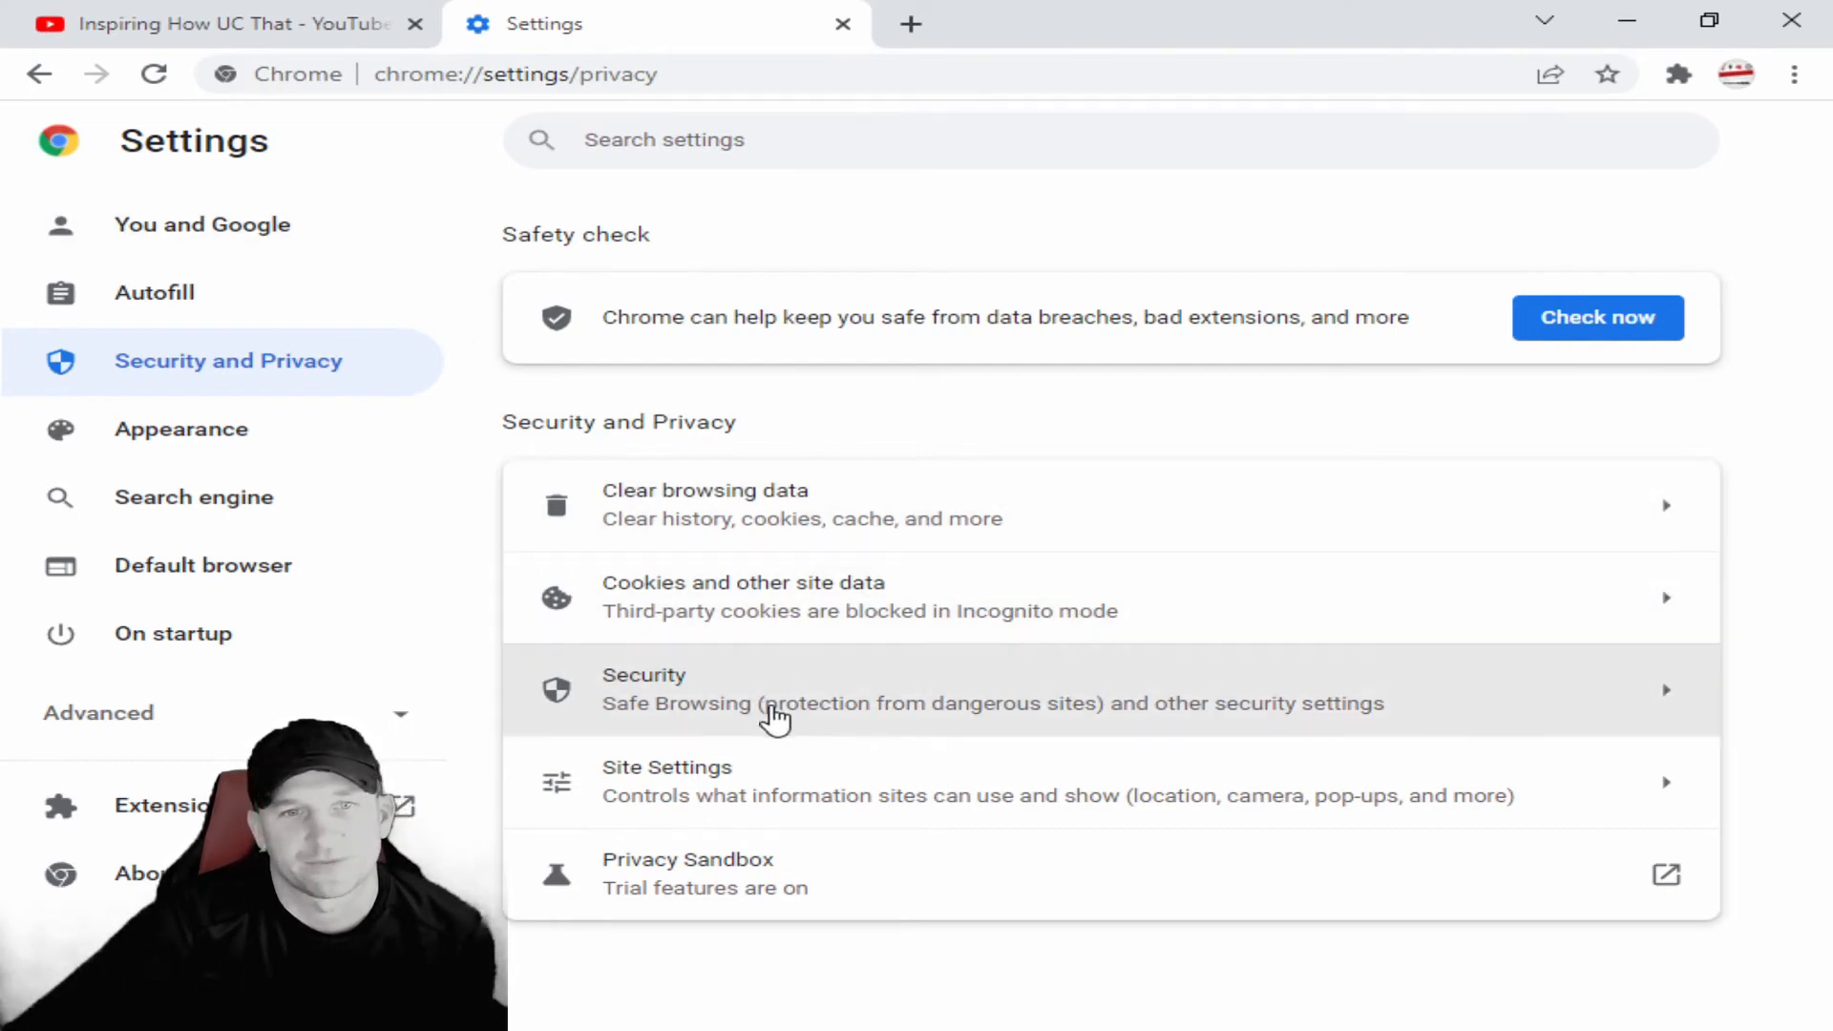
{"action": "mouse_move", "coordinate": [741, 670]}
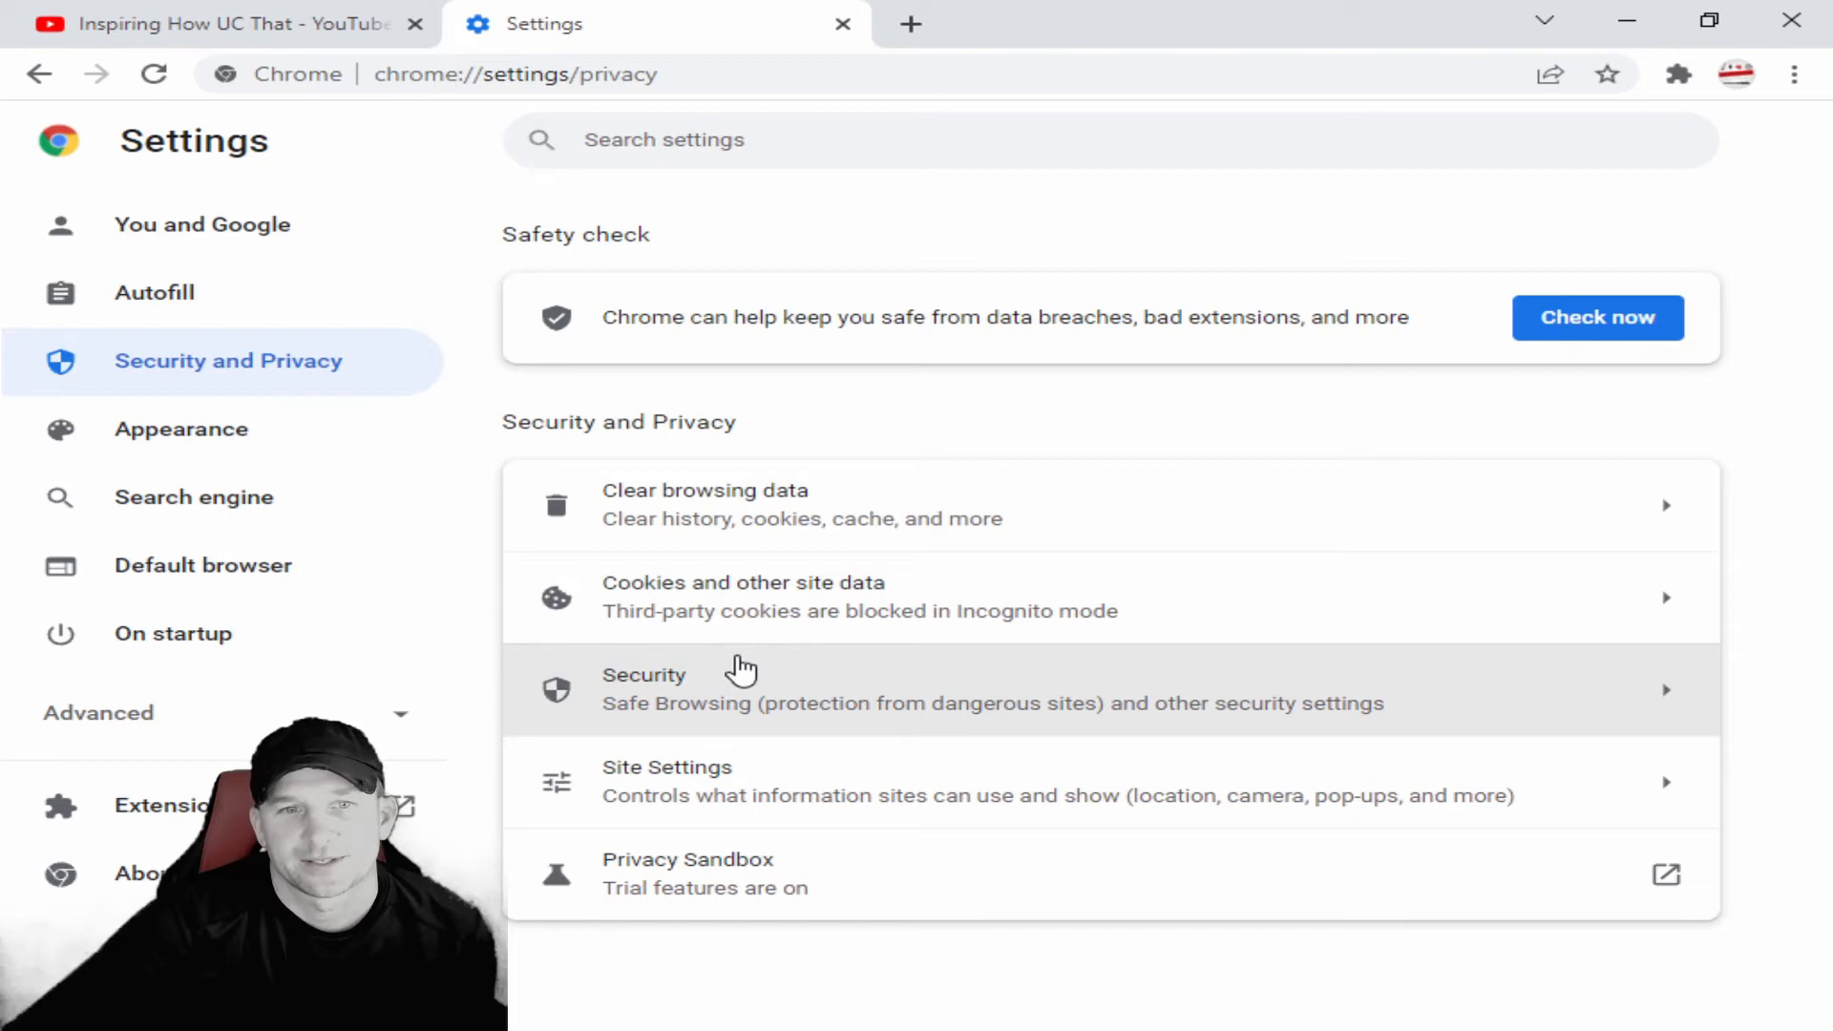
{"action": "mouse_move", "coordinate": [1238, 718]}
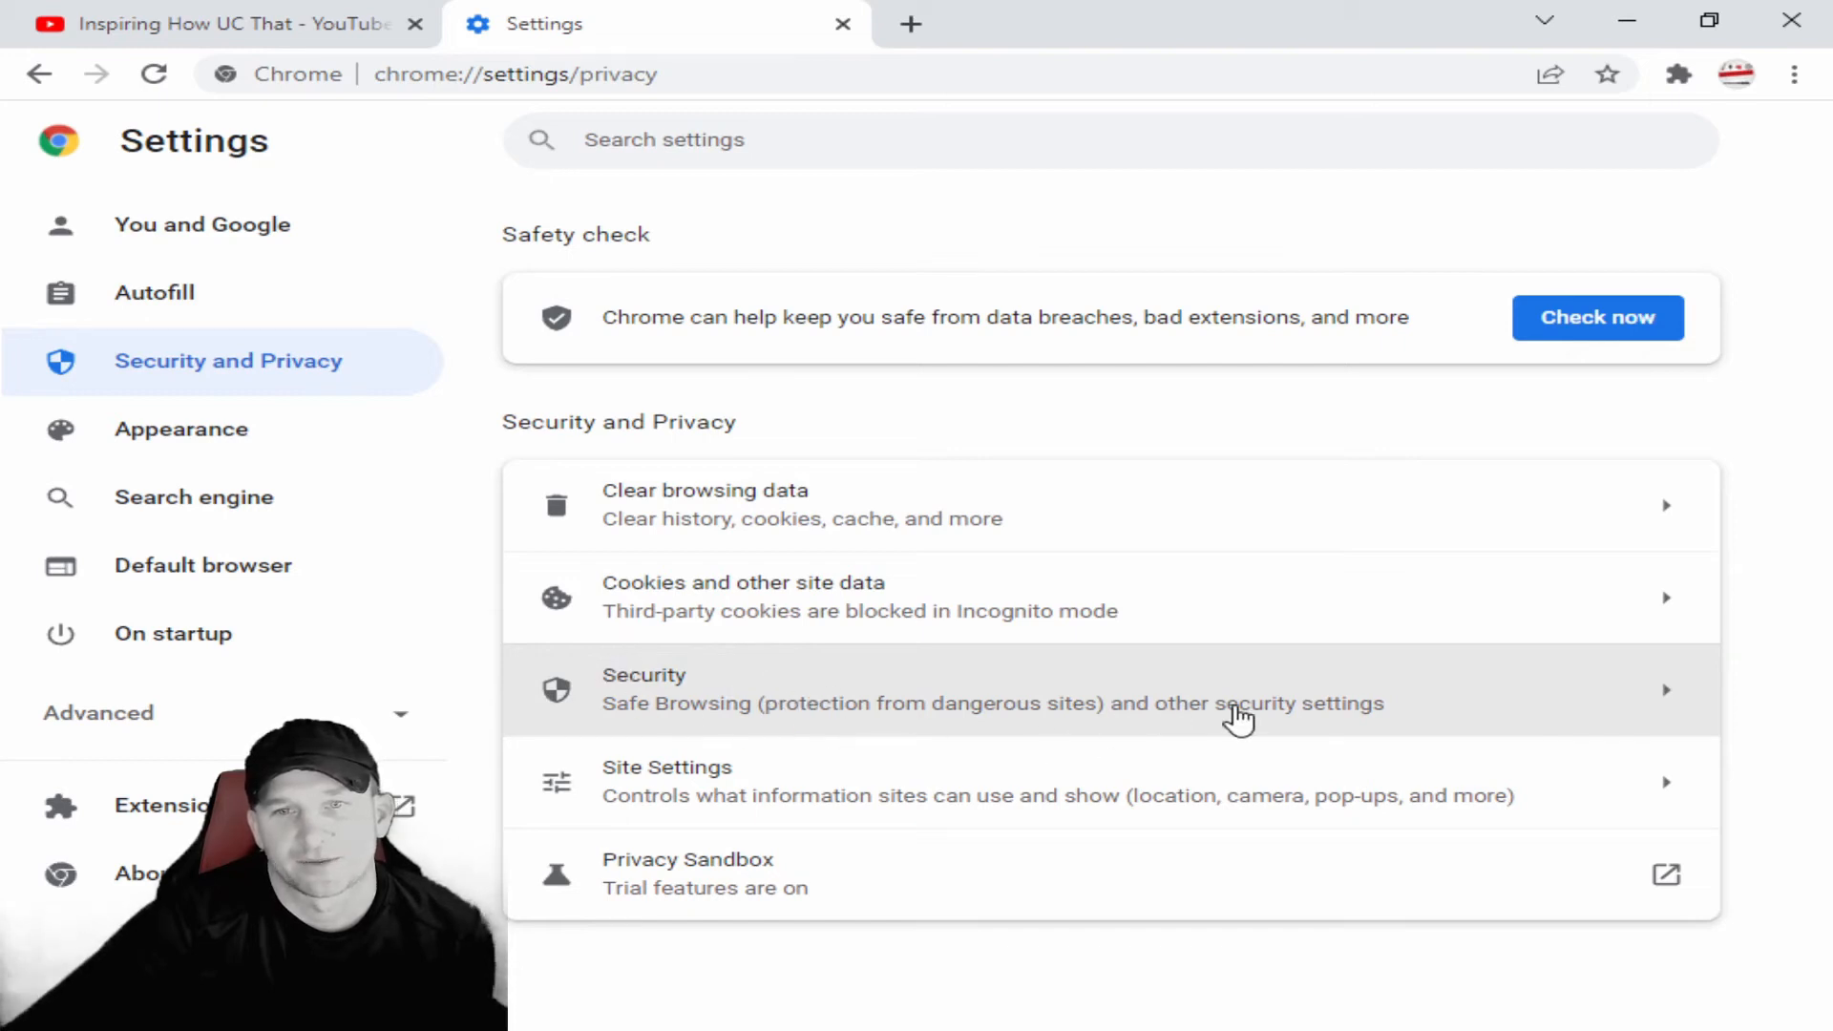
{"action": "mouse_move", "coordinate": [1195, 710]}
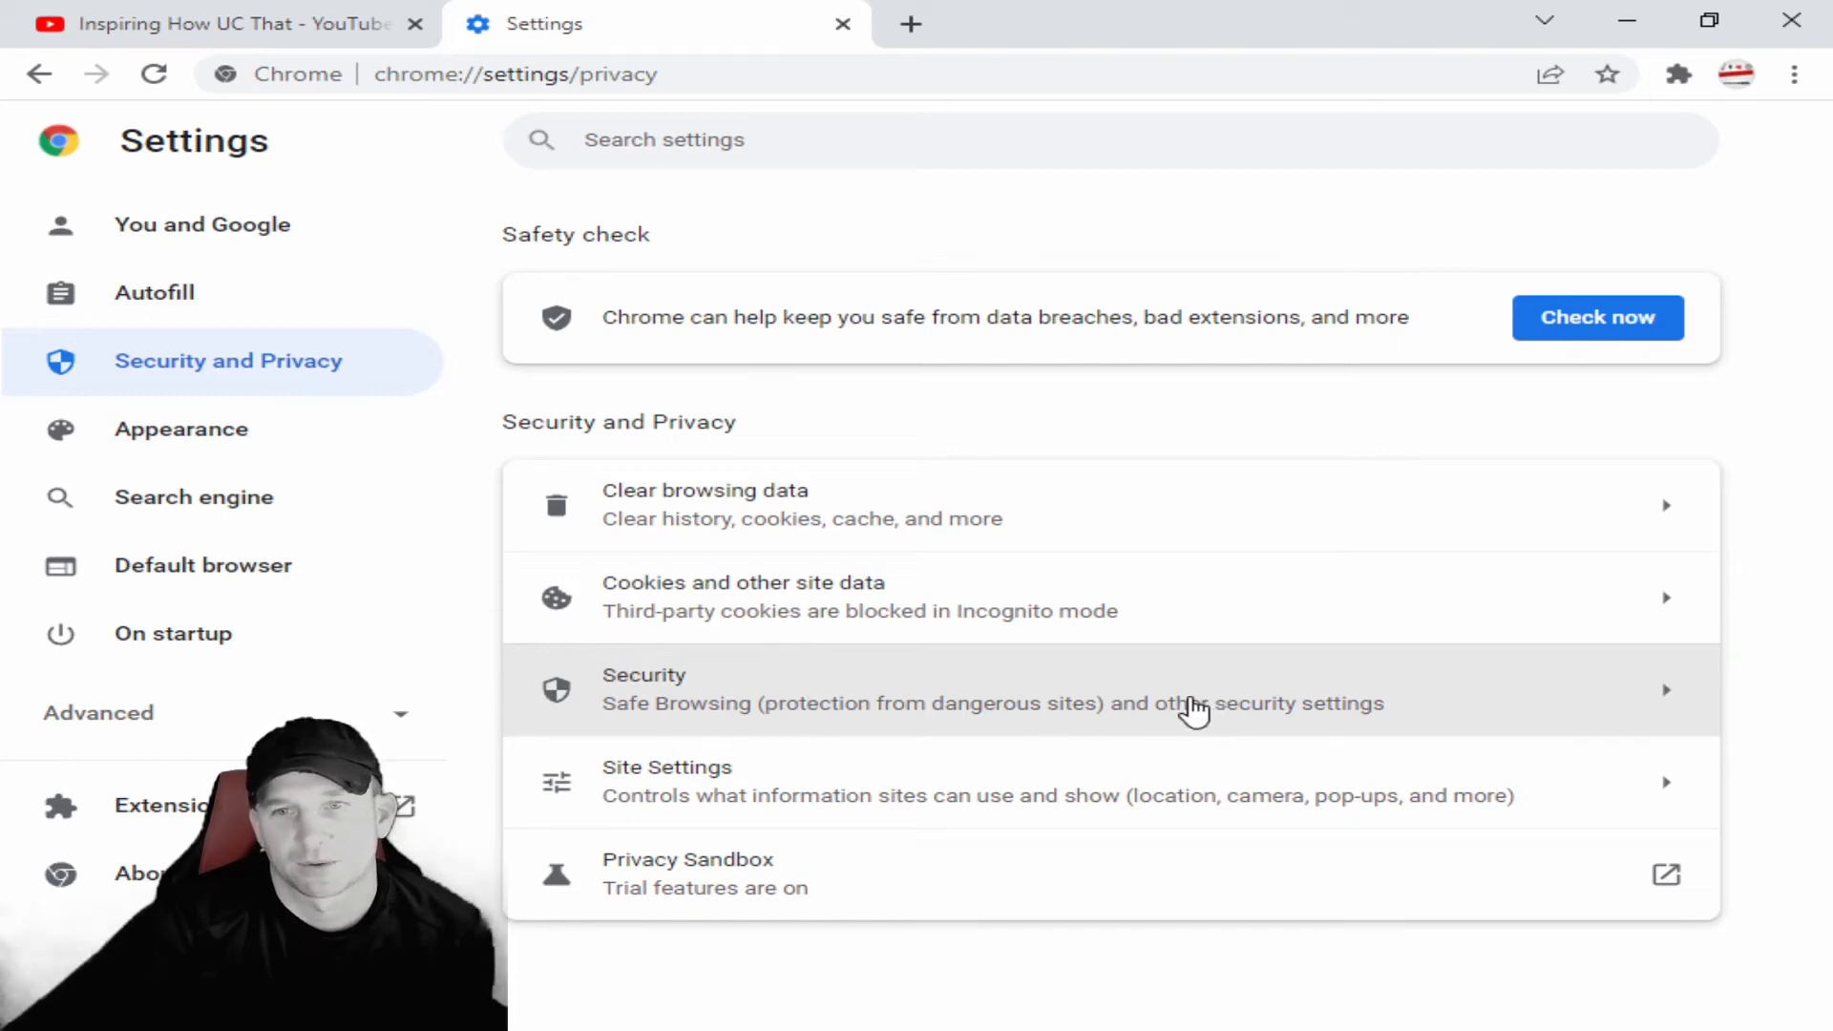
{"action": "mouse_move", "coordinate": [749, 678]}
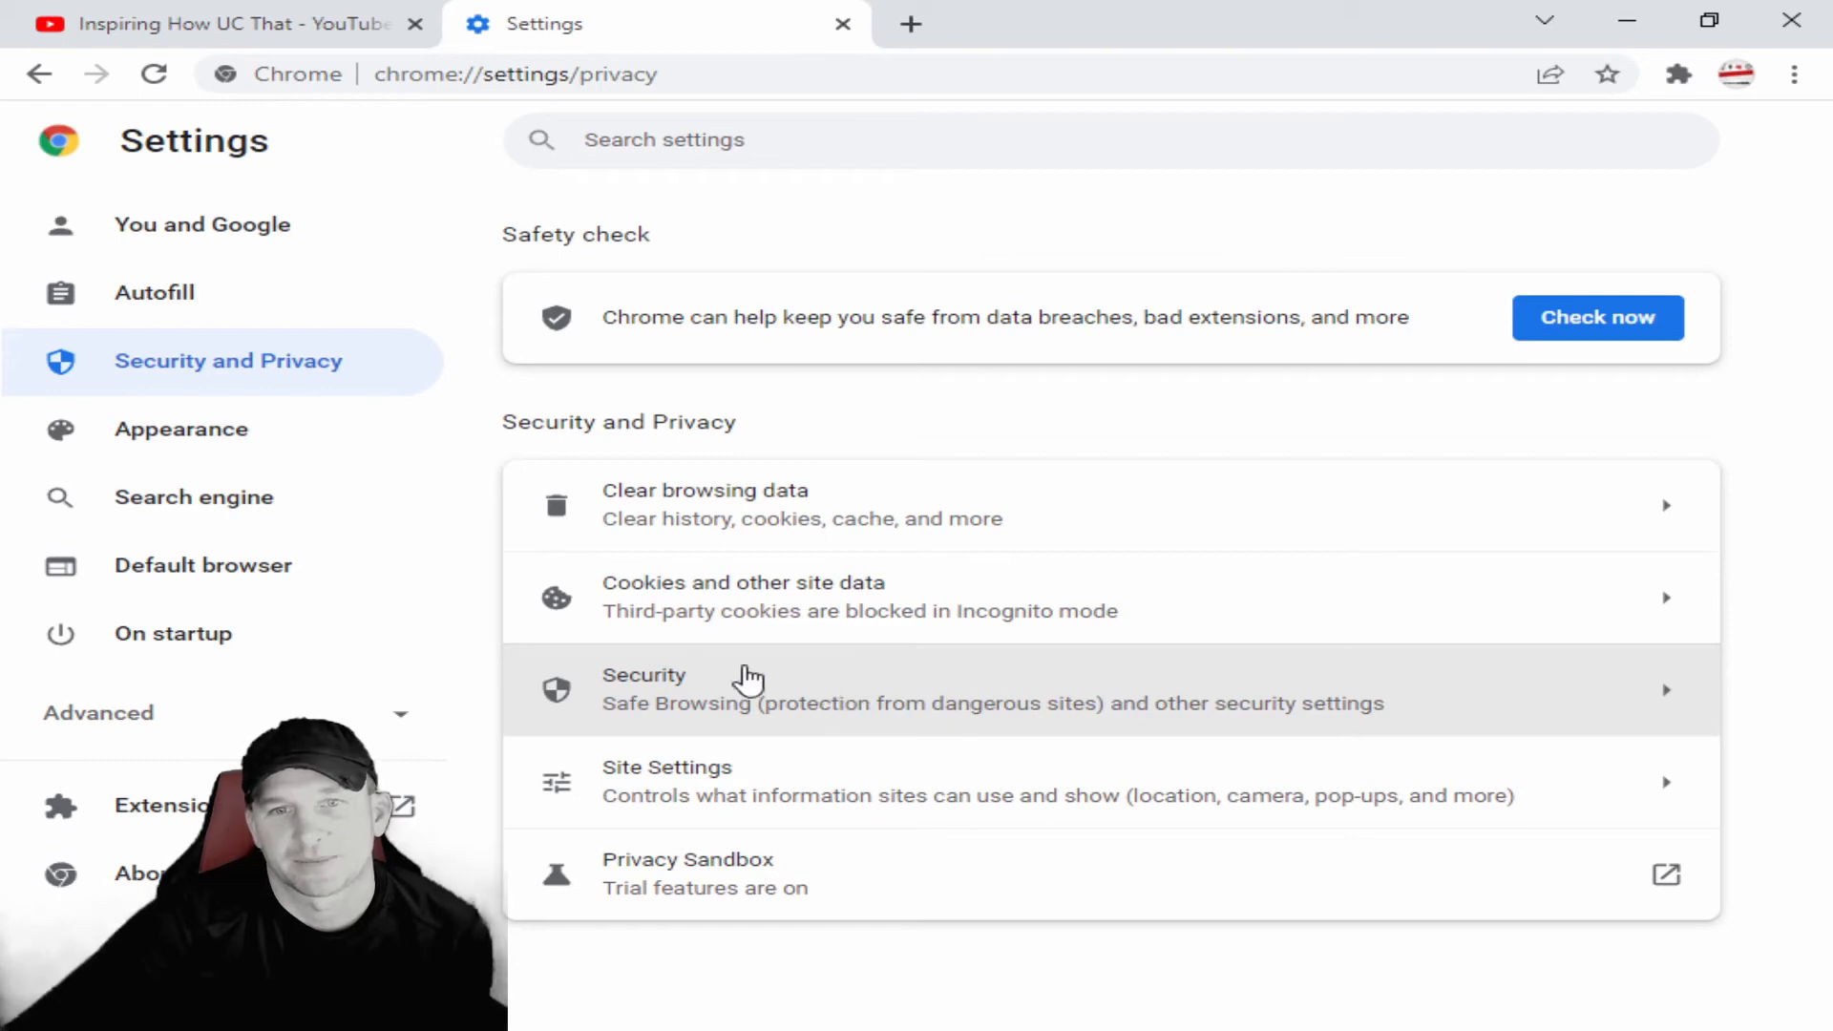
{"action": "mouse_move", "coordinate": [760, 707]}
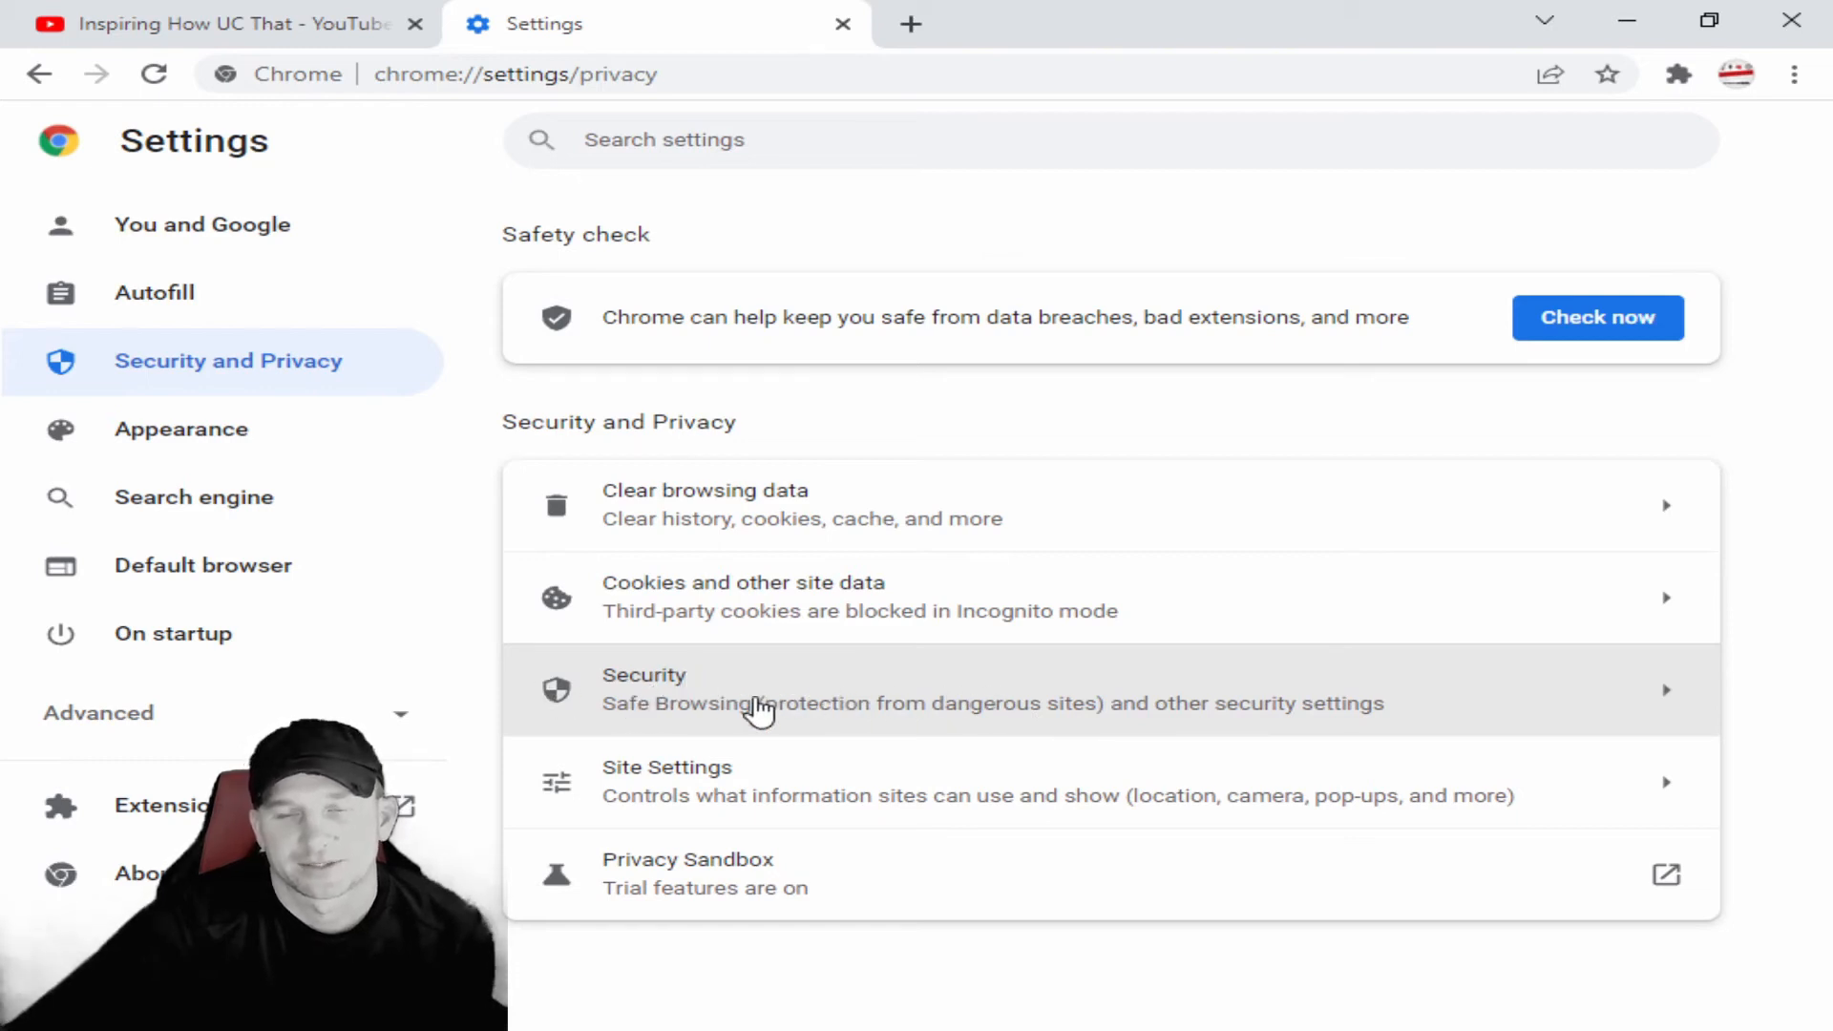
{"action": "mouse_move", "coordinate": [640, 706]}
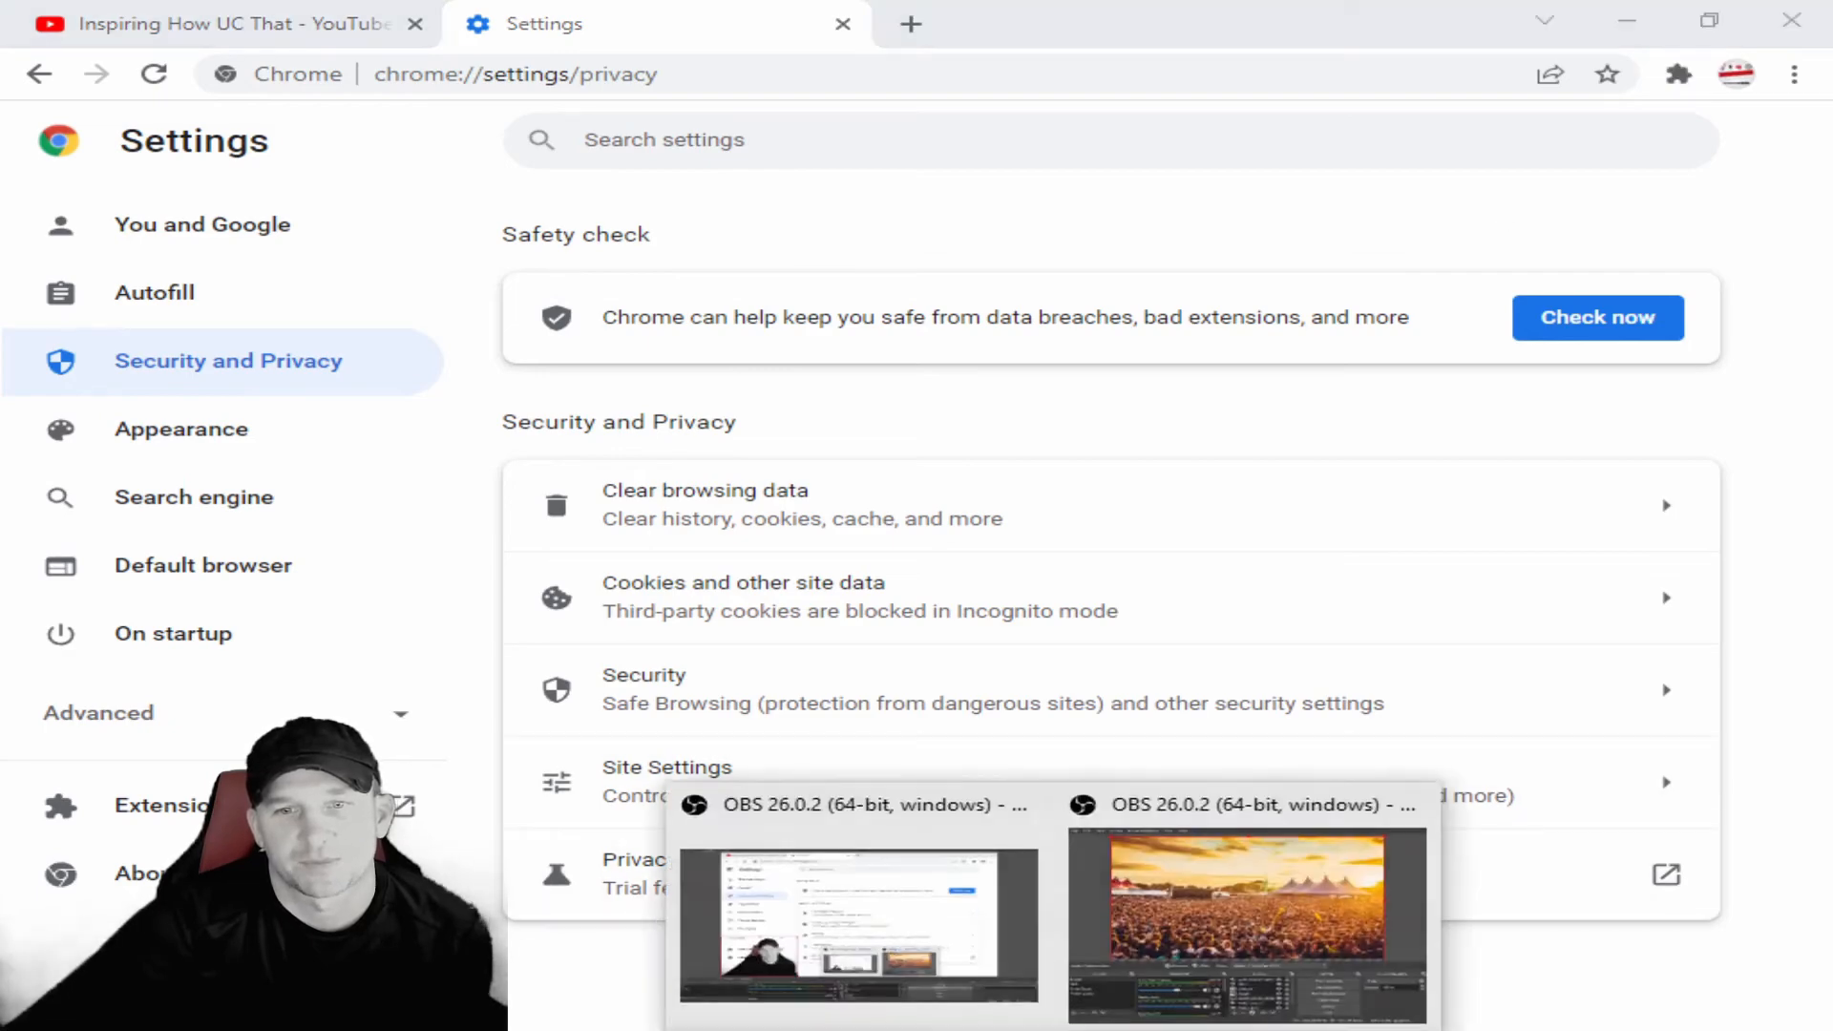
Bring the OBS window with the festival crowd preview back to the front.
{"action": "left_click", "coordinate": [1245, 925]}
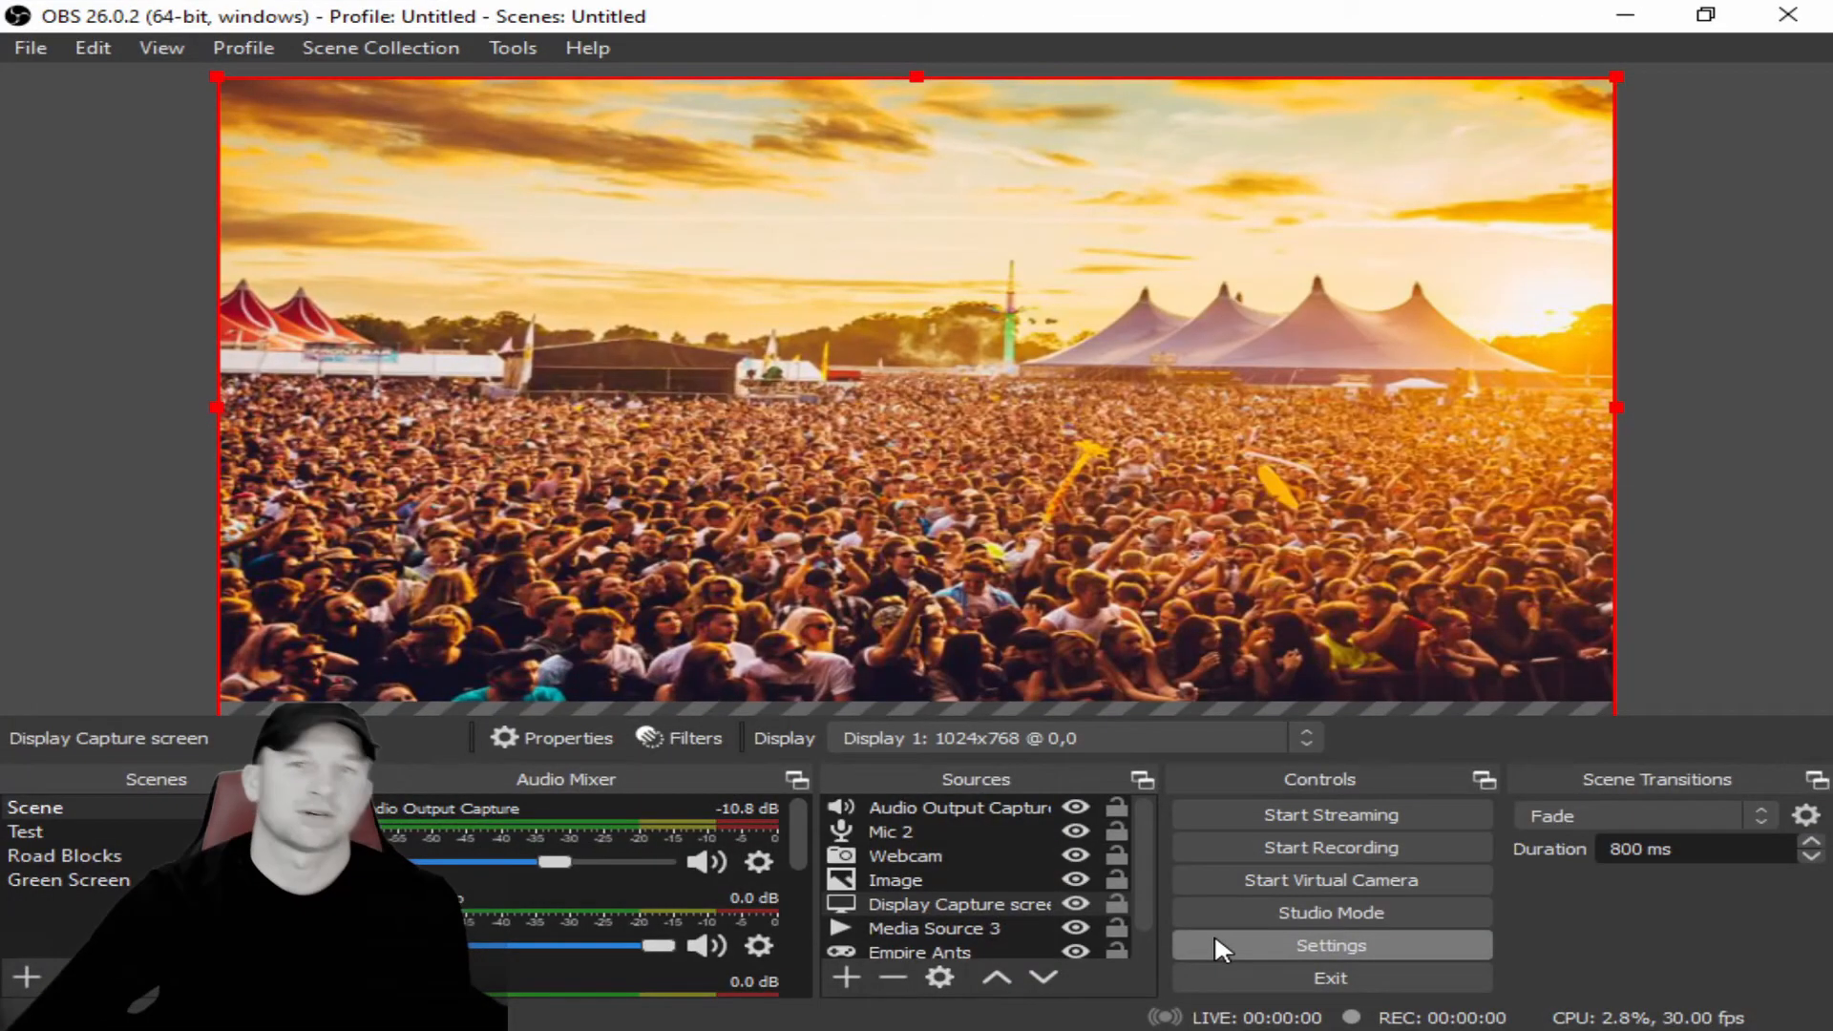
{"action": "mouse_move", "coordinate": [1059, 427]}
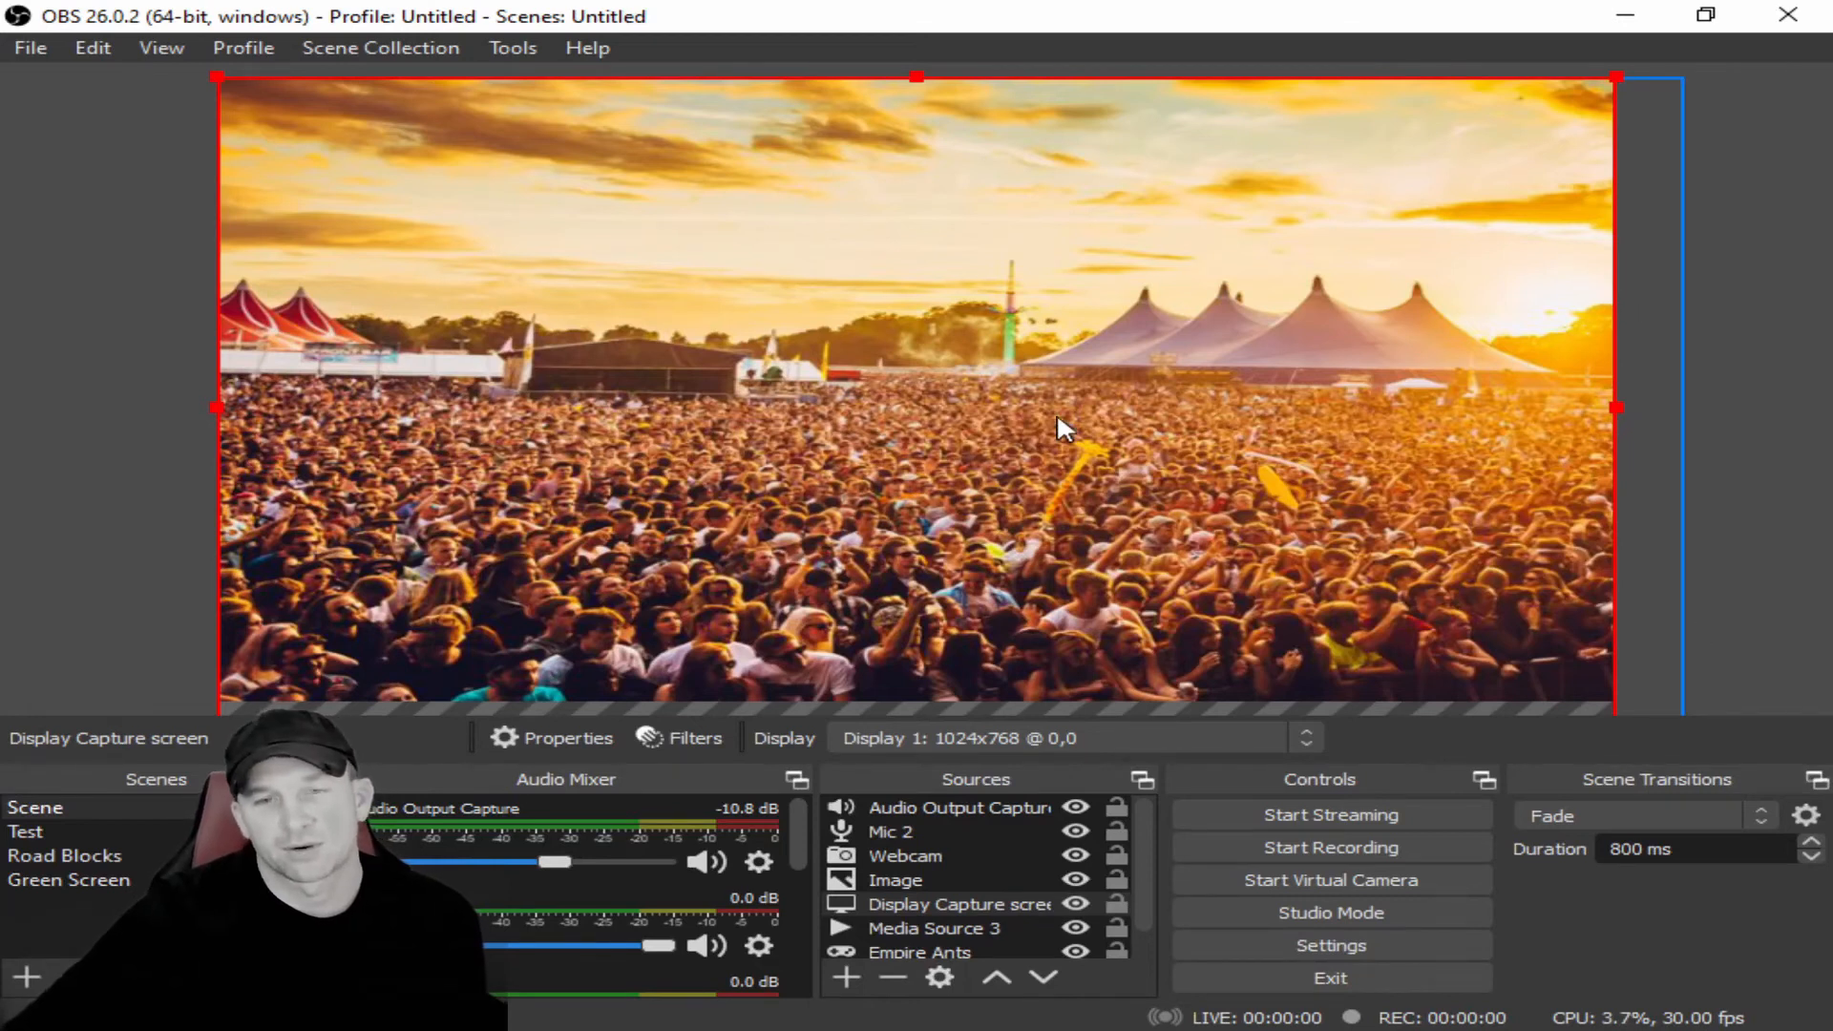
{"action": "mouse_move", "coordinate": [1234, 313]}
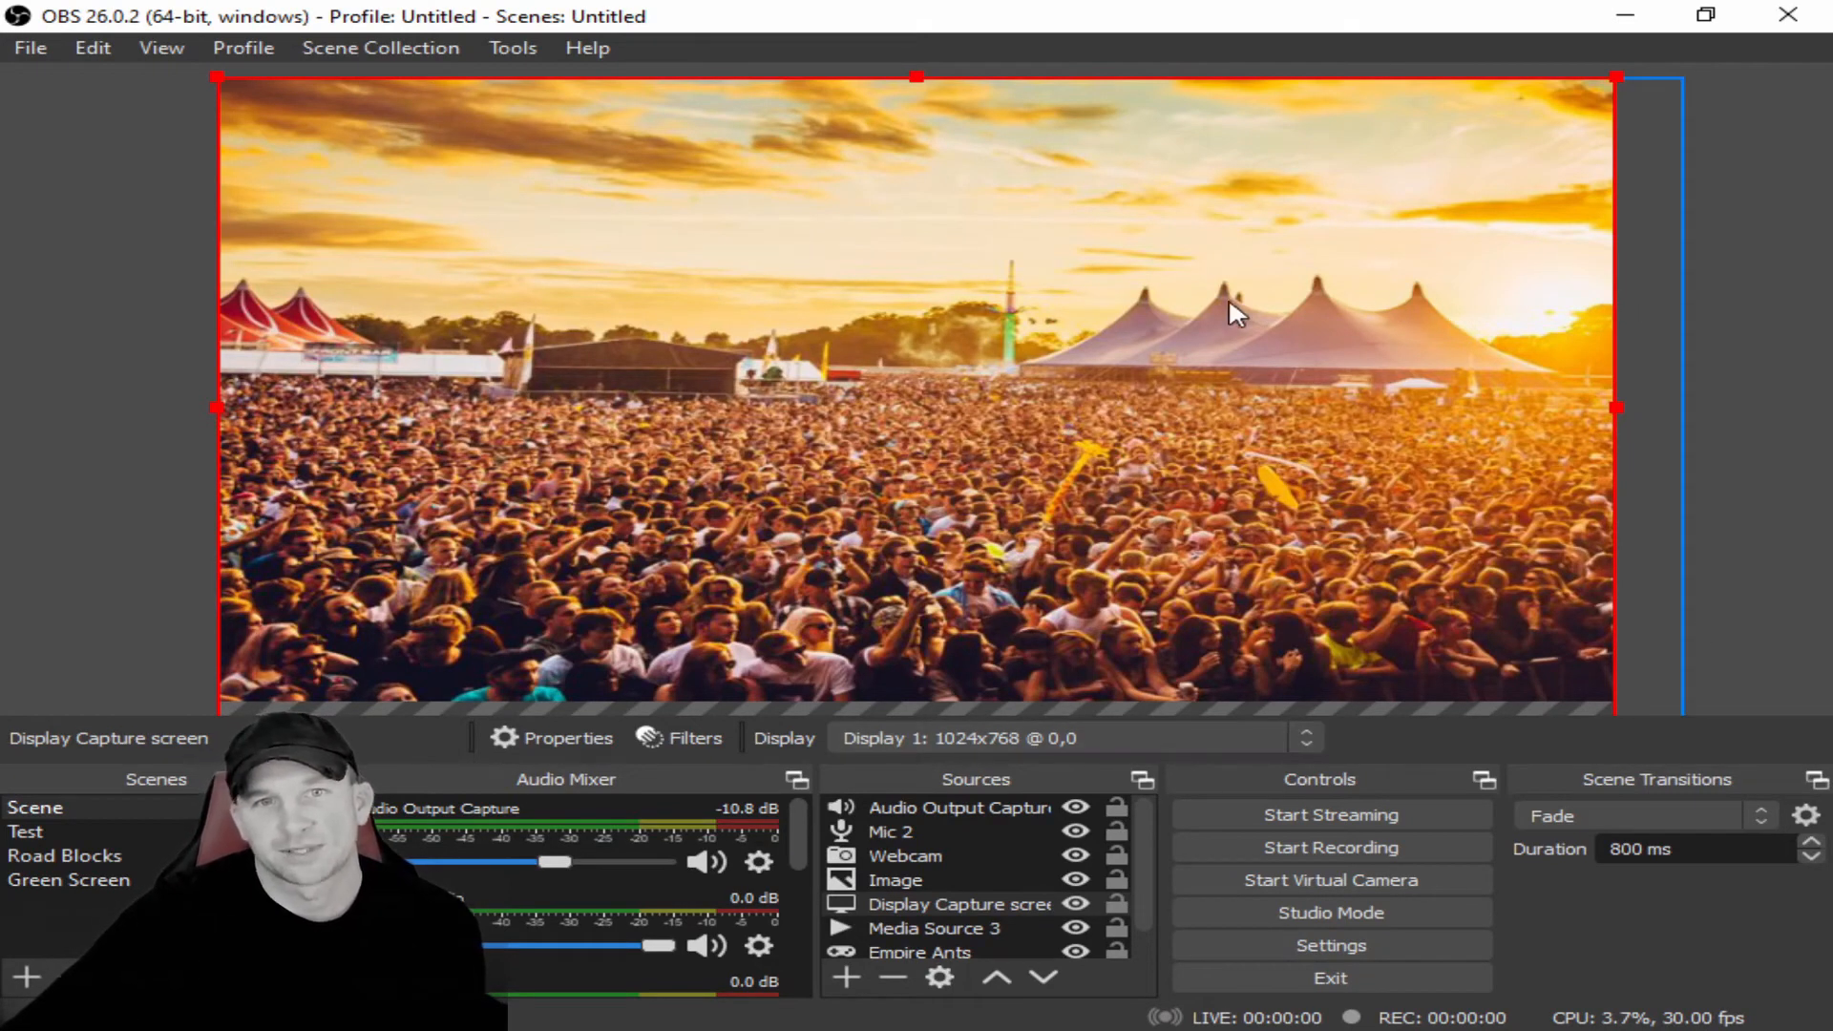
{"action": "mouse_move", "coordinate": [1261, 471]}
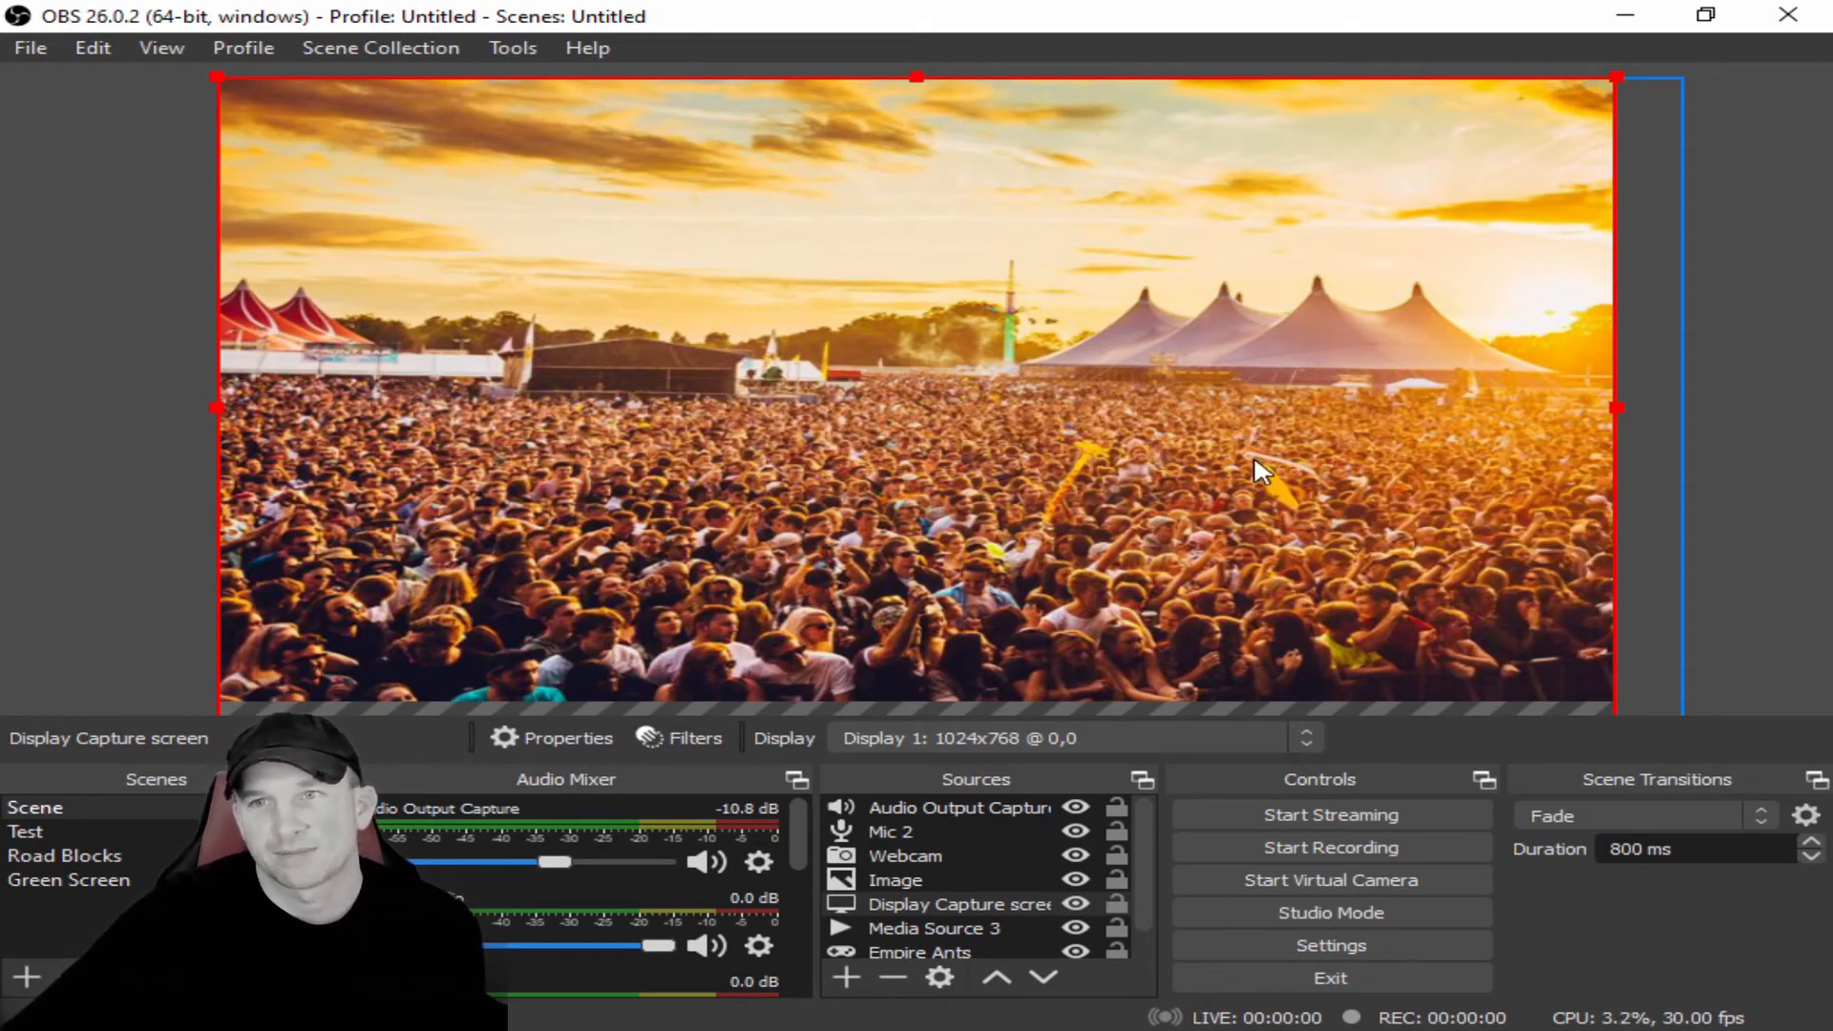
{"action": "mouse_move", "coordinate": [1347, 612]}
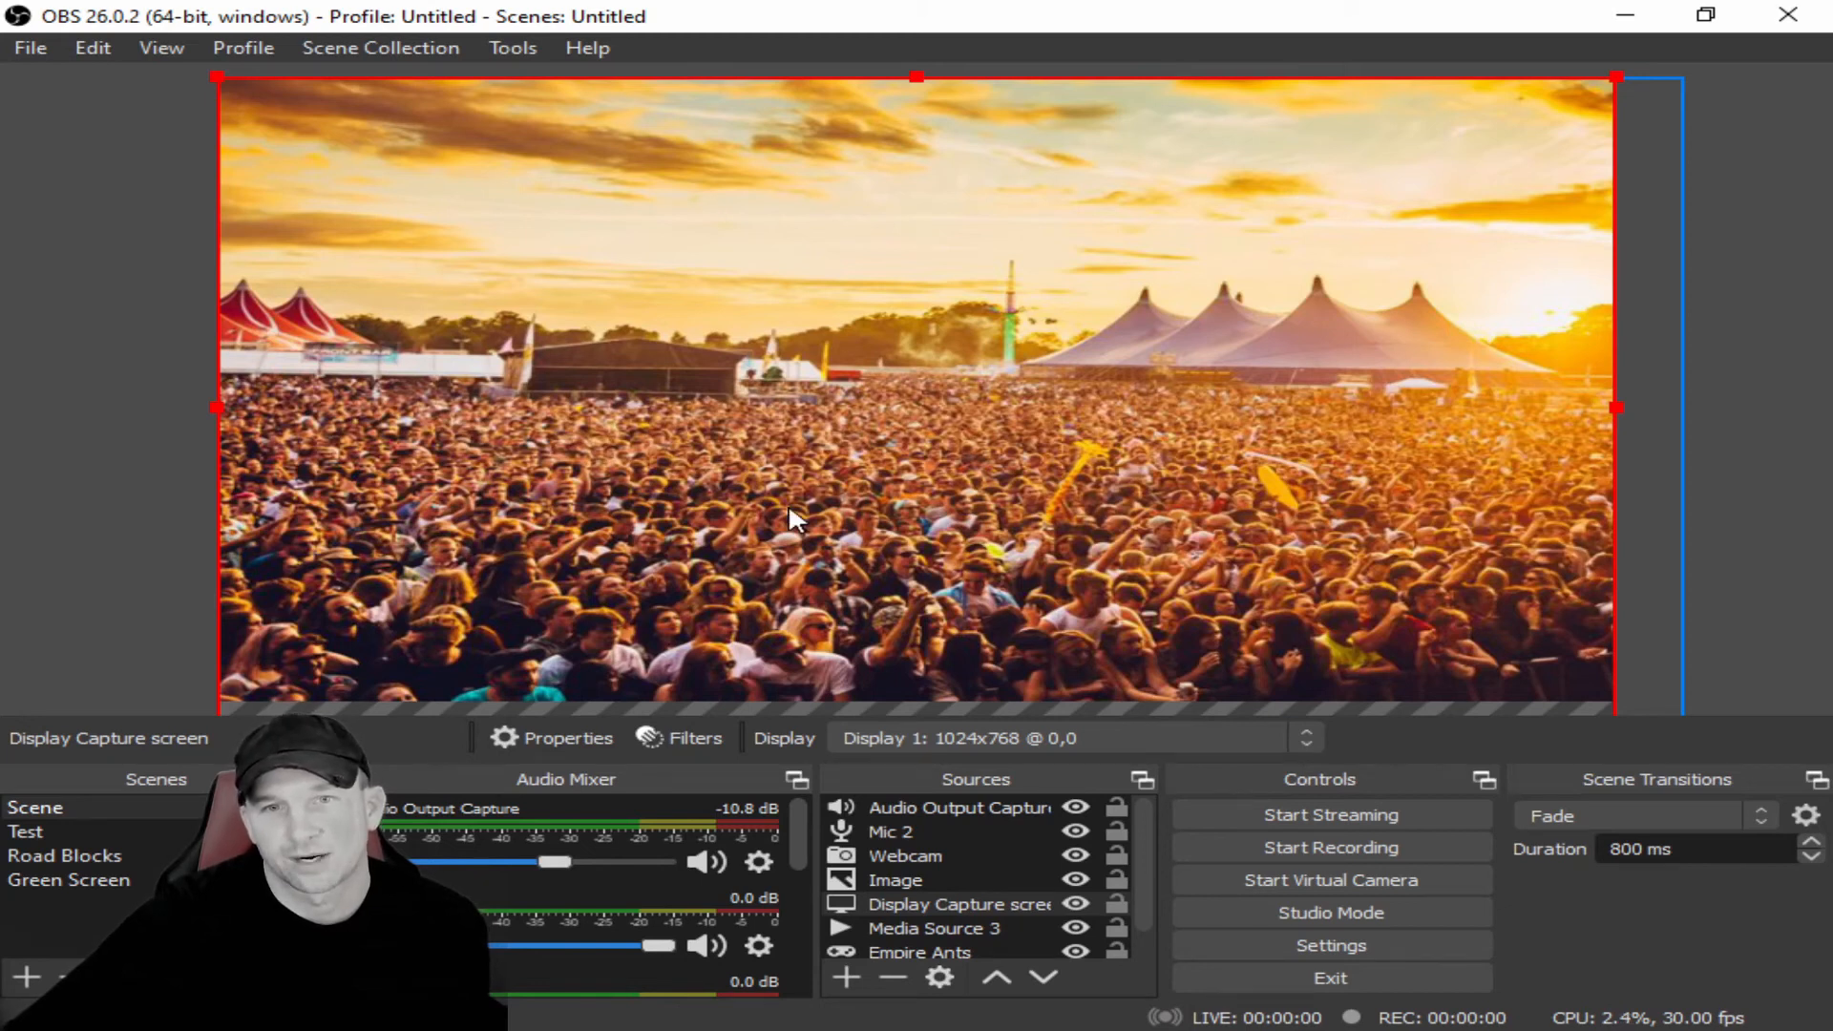
{"action": "mouse_move", "coordinate": [1056, 367]}
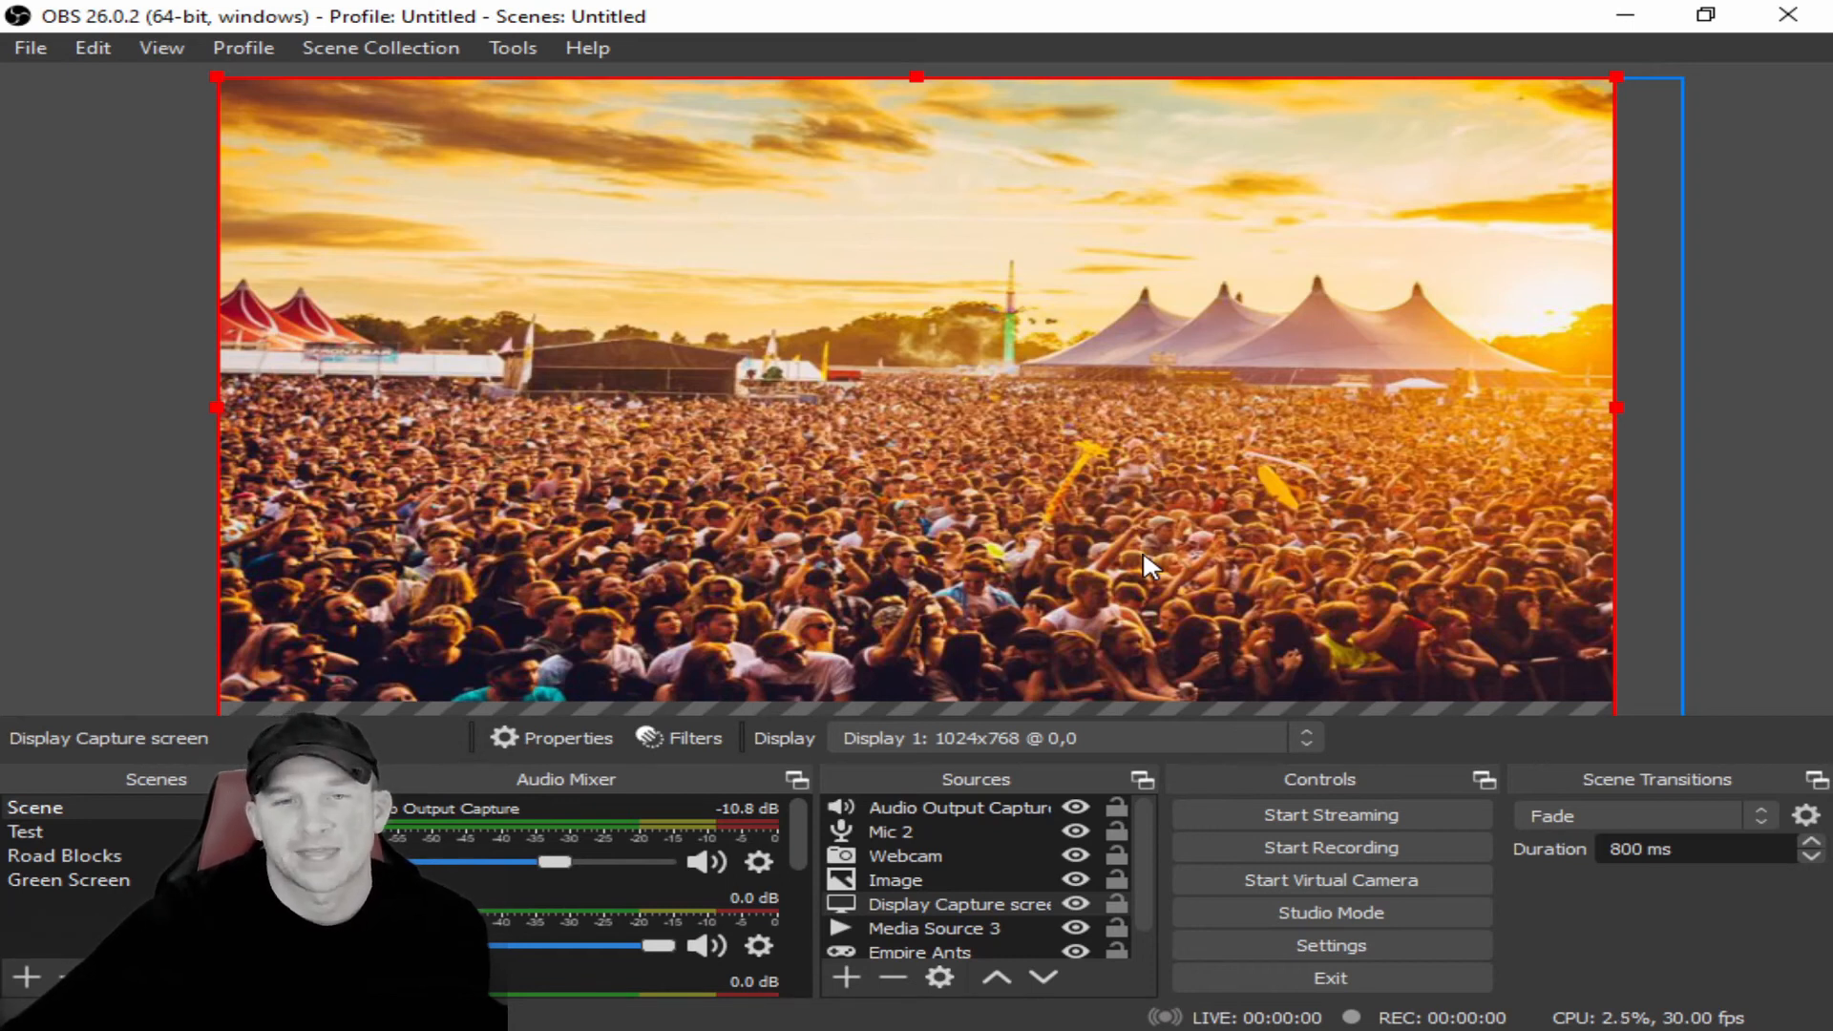
{"action": "mouse_move", "coordinate": [974, 529]}
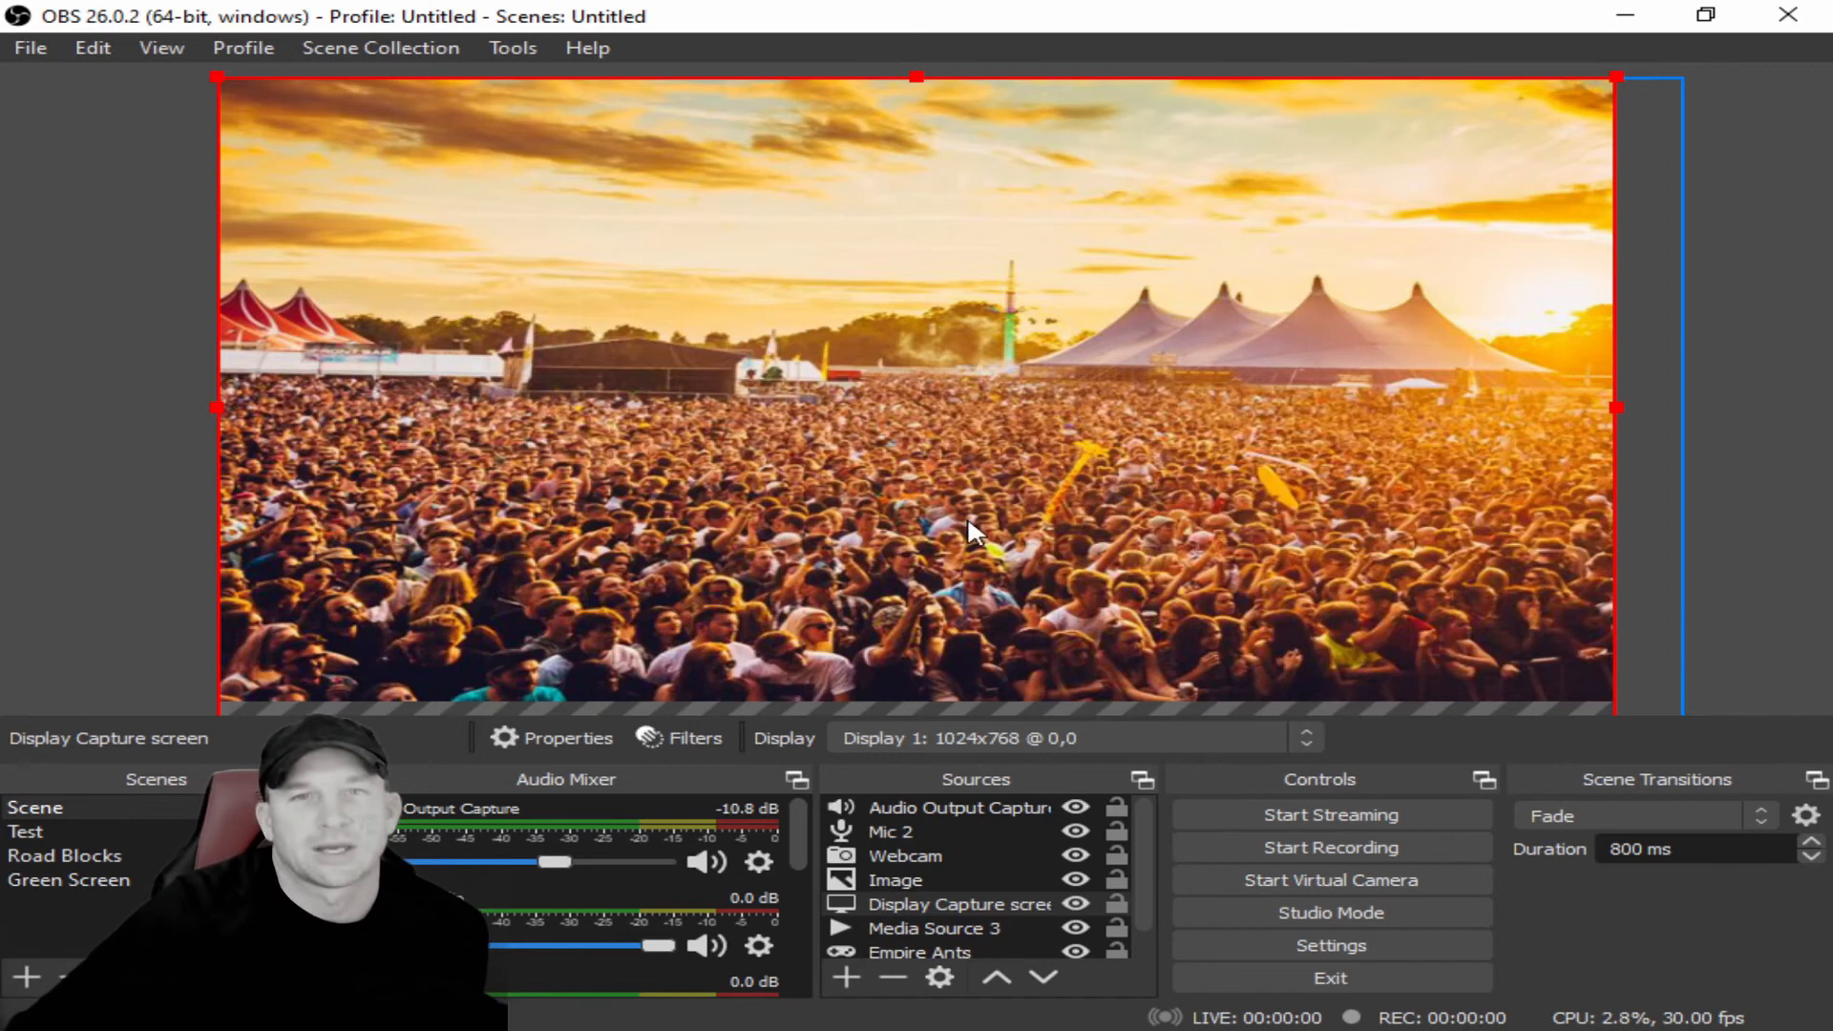
{"action": "mouse_move", "coordinate": [1381, 374]}
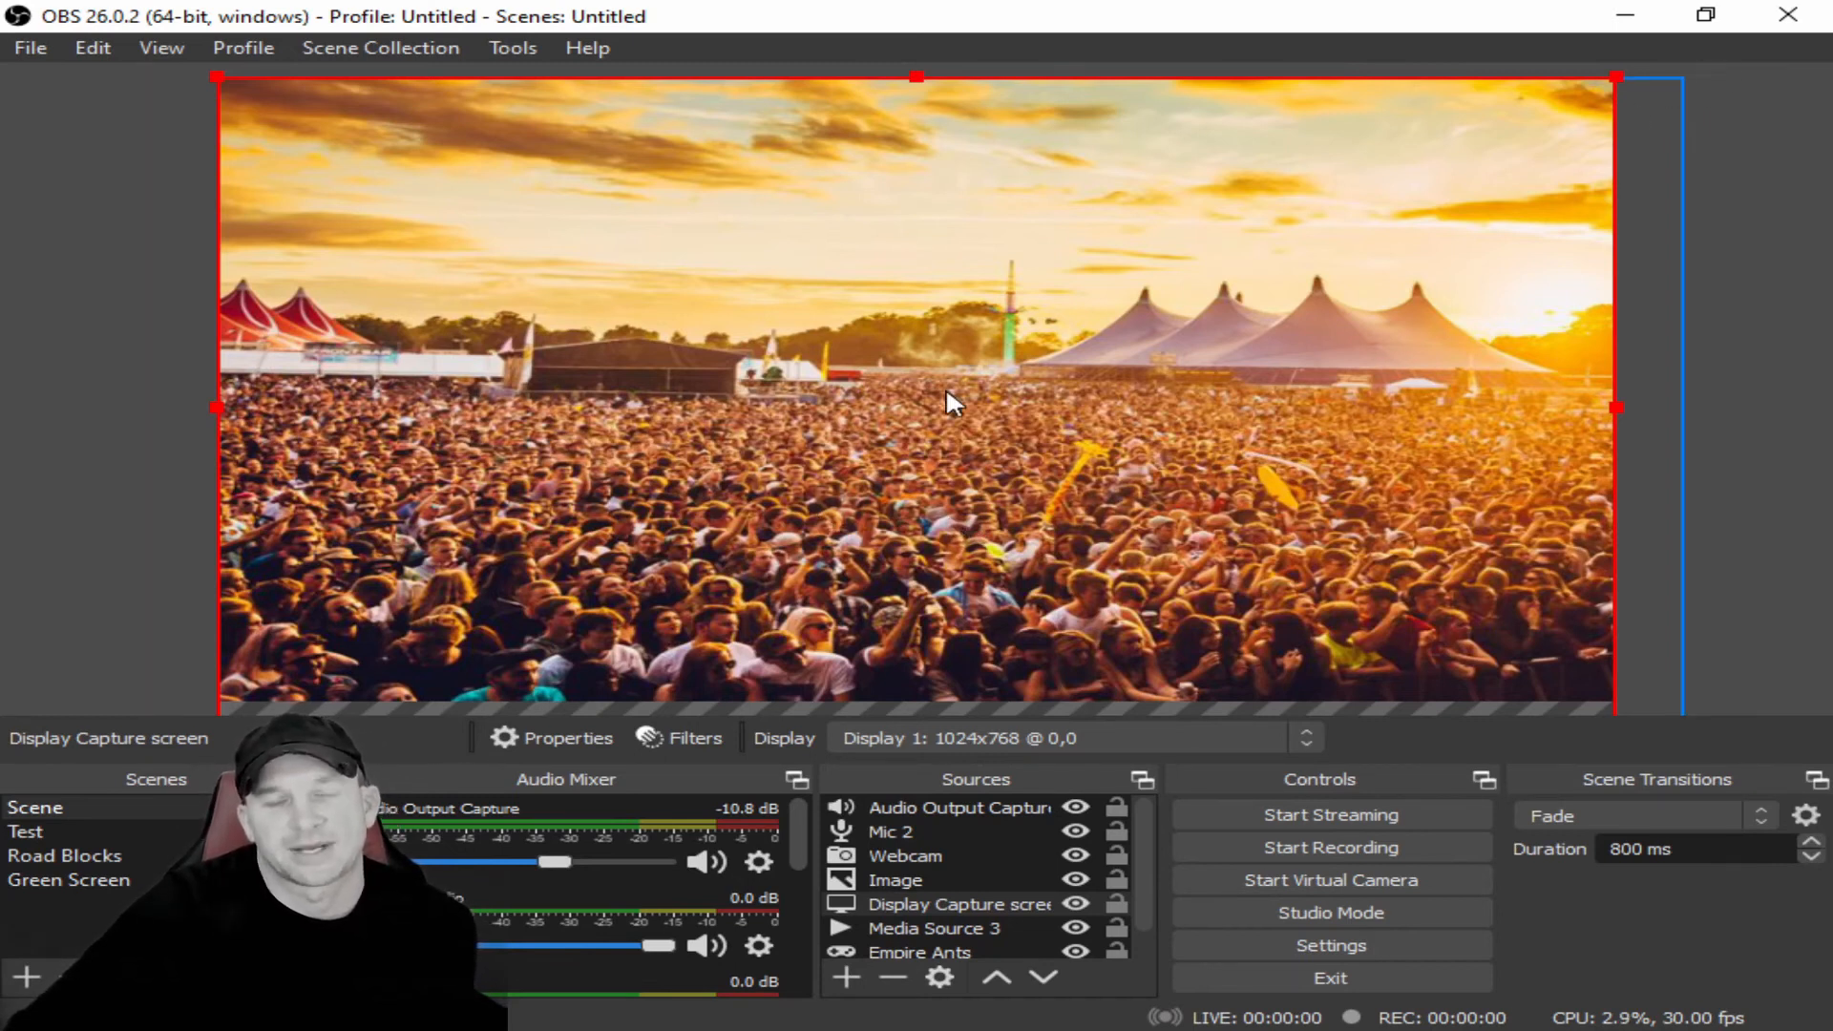
{"action": "mouse_move", "coordinate": [672, 441]}
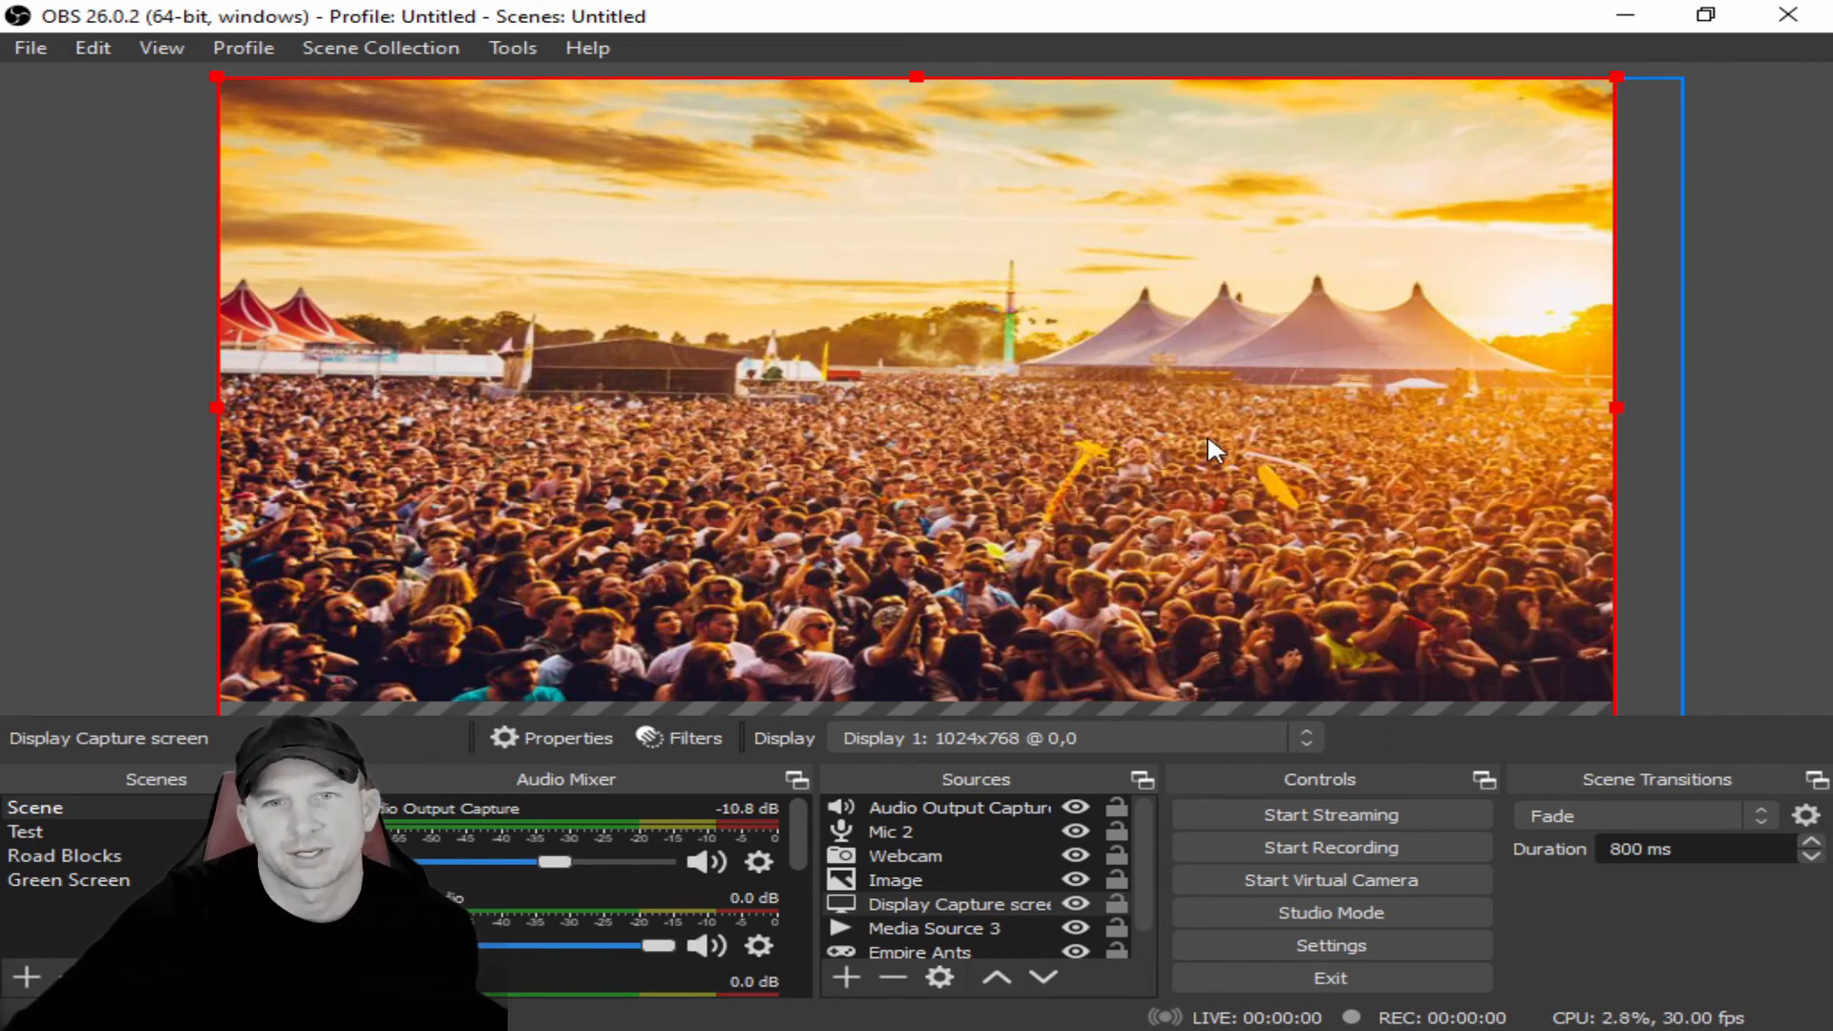
{"action": "mouse_move", "coordinate": [785, 436]}
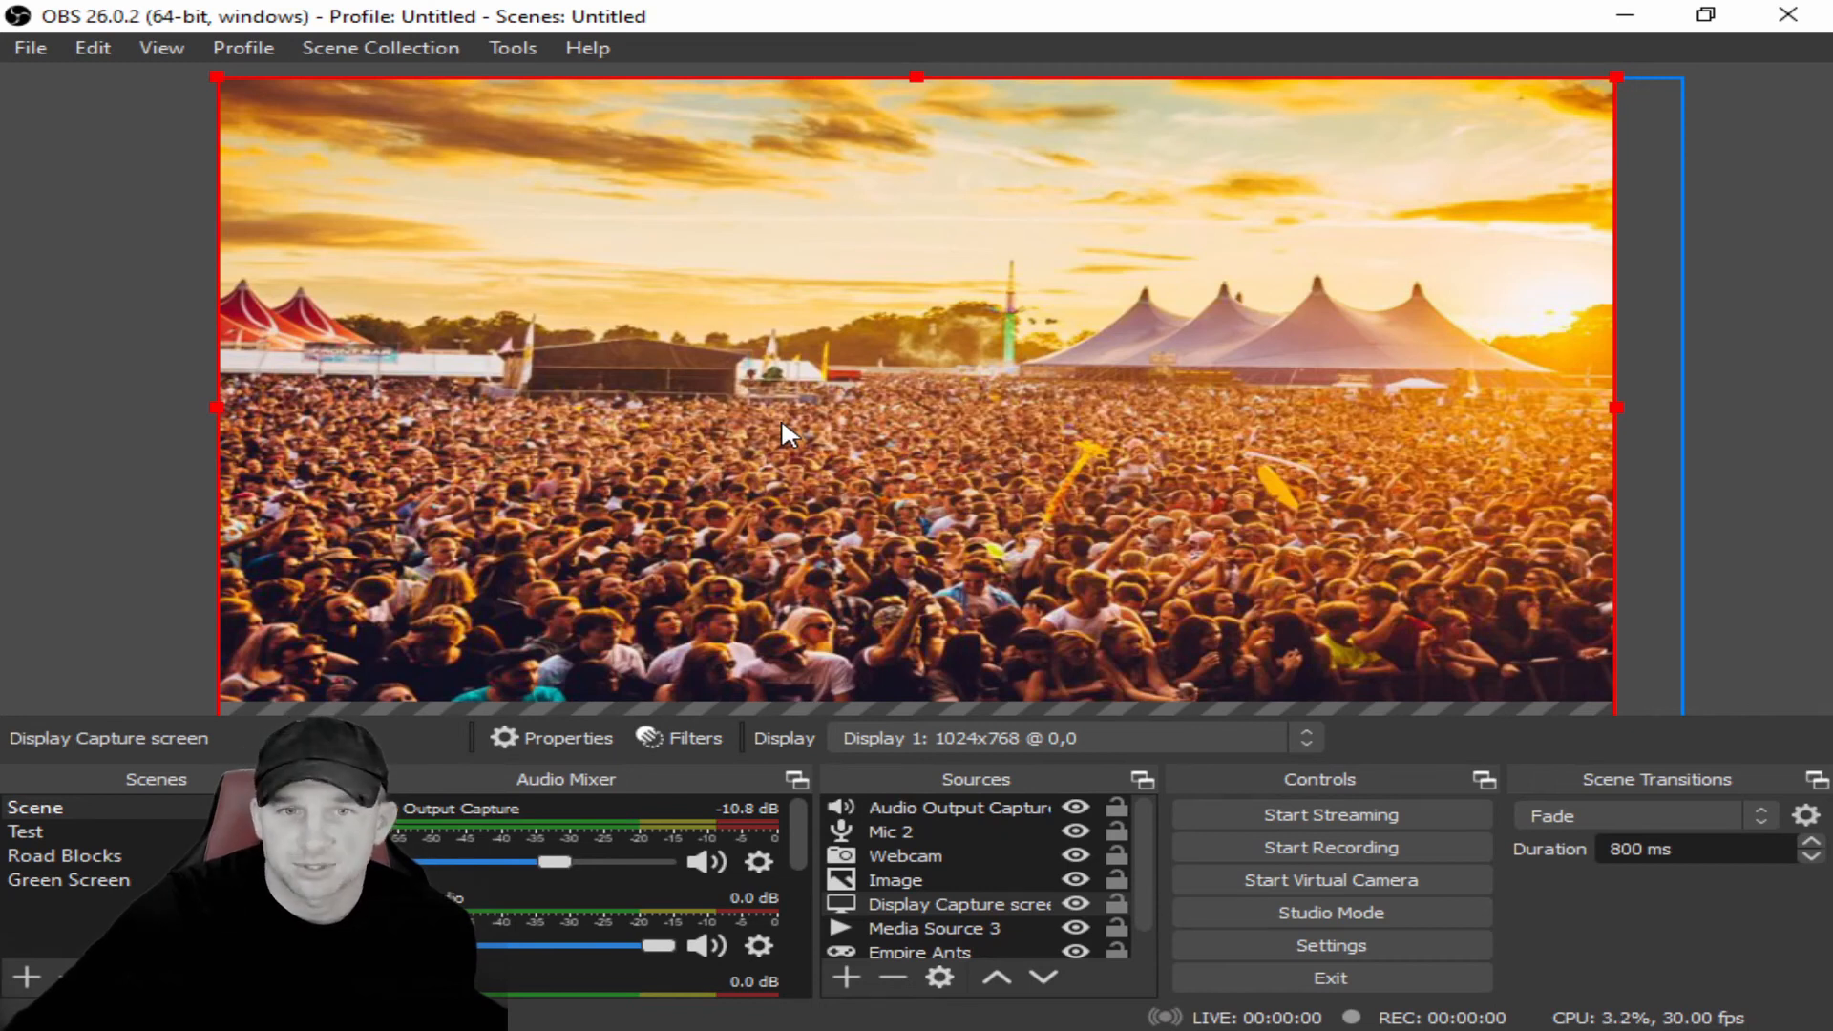
{"action": "mouse_move", "coordinate": [993, 502]}
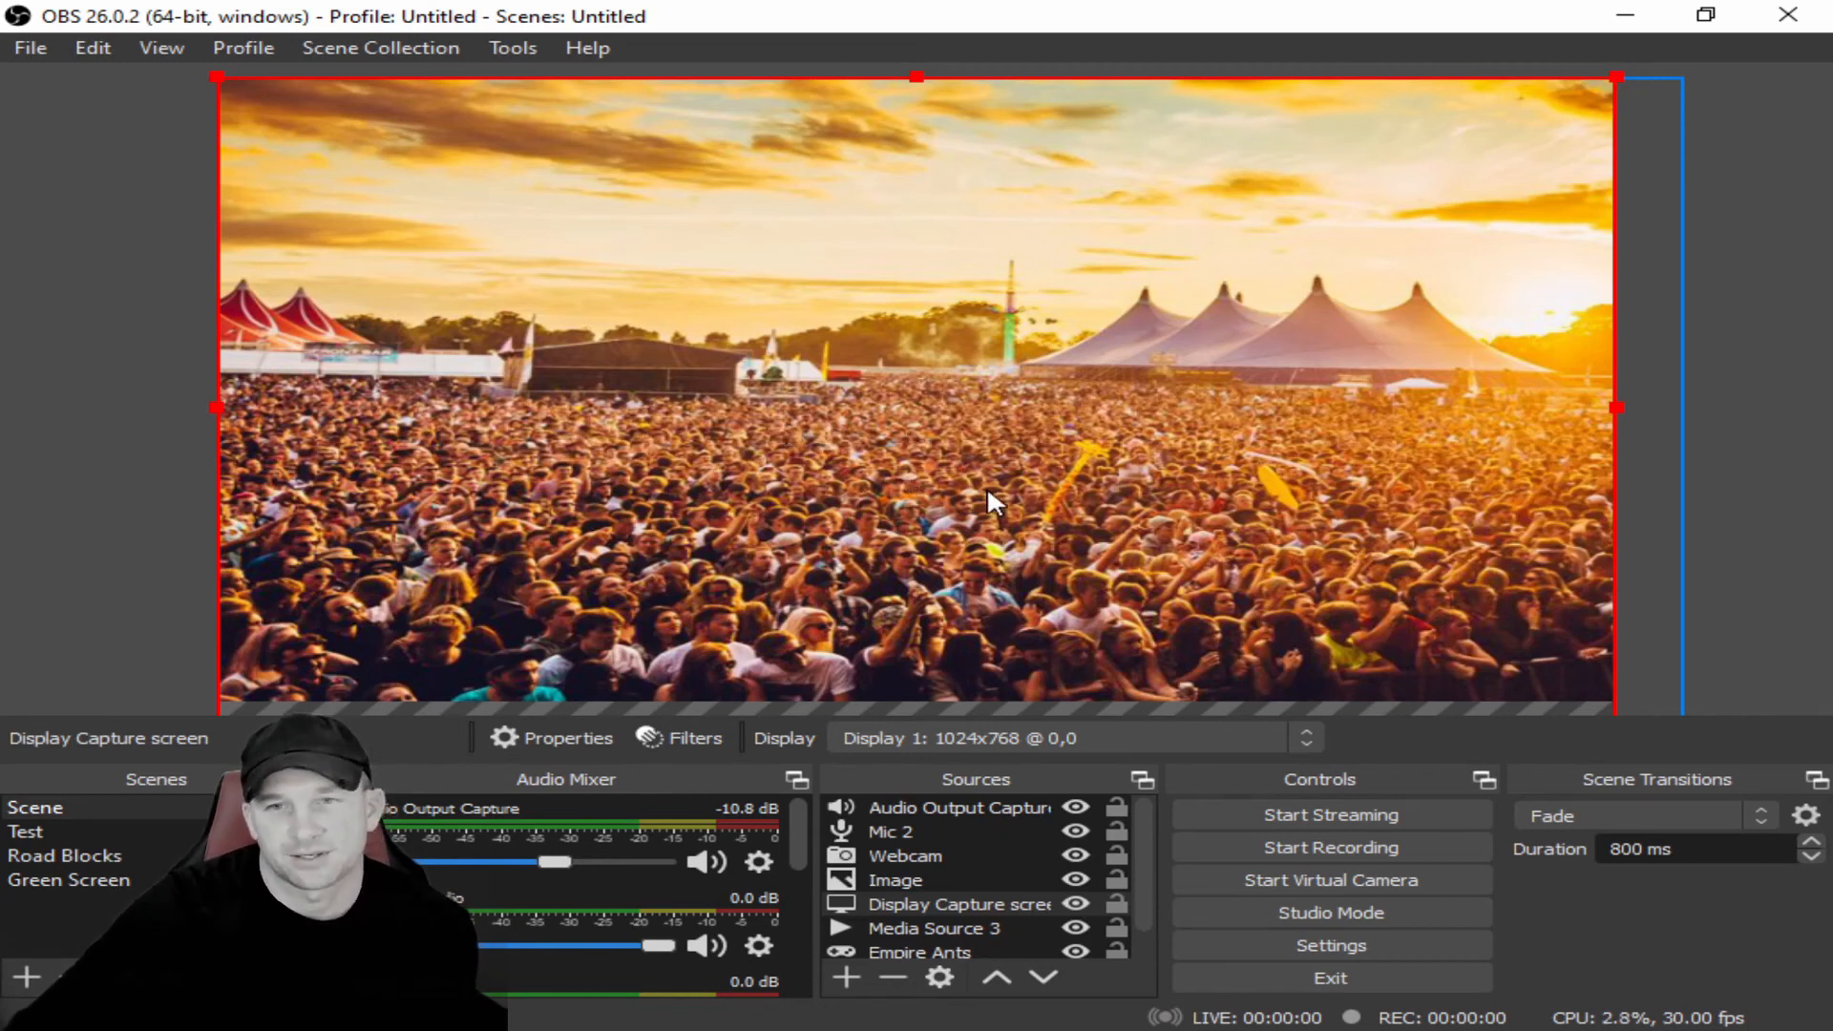
{"action": "mouse_move", "coordinate": [840, 359]}
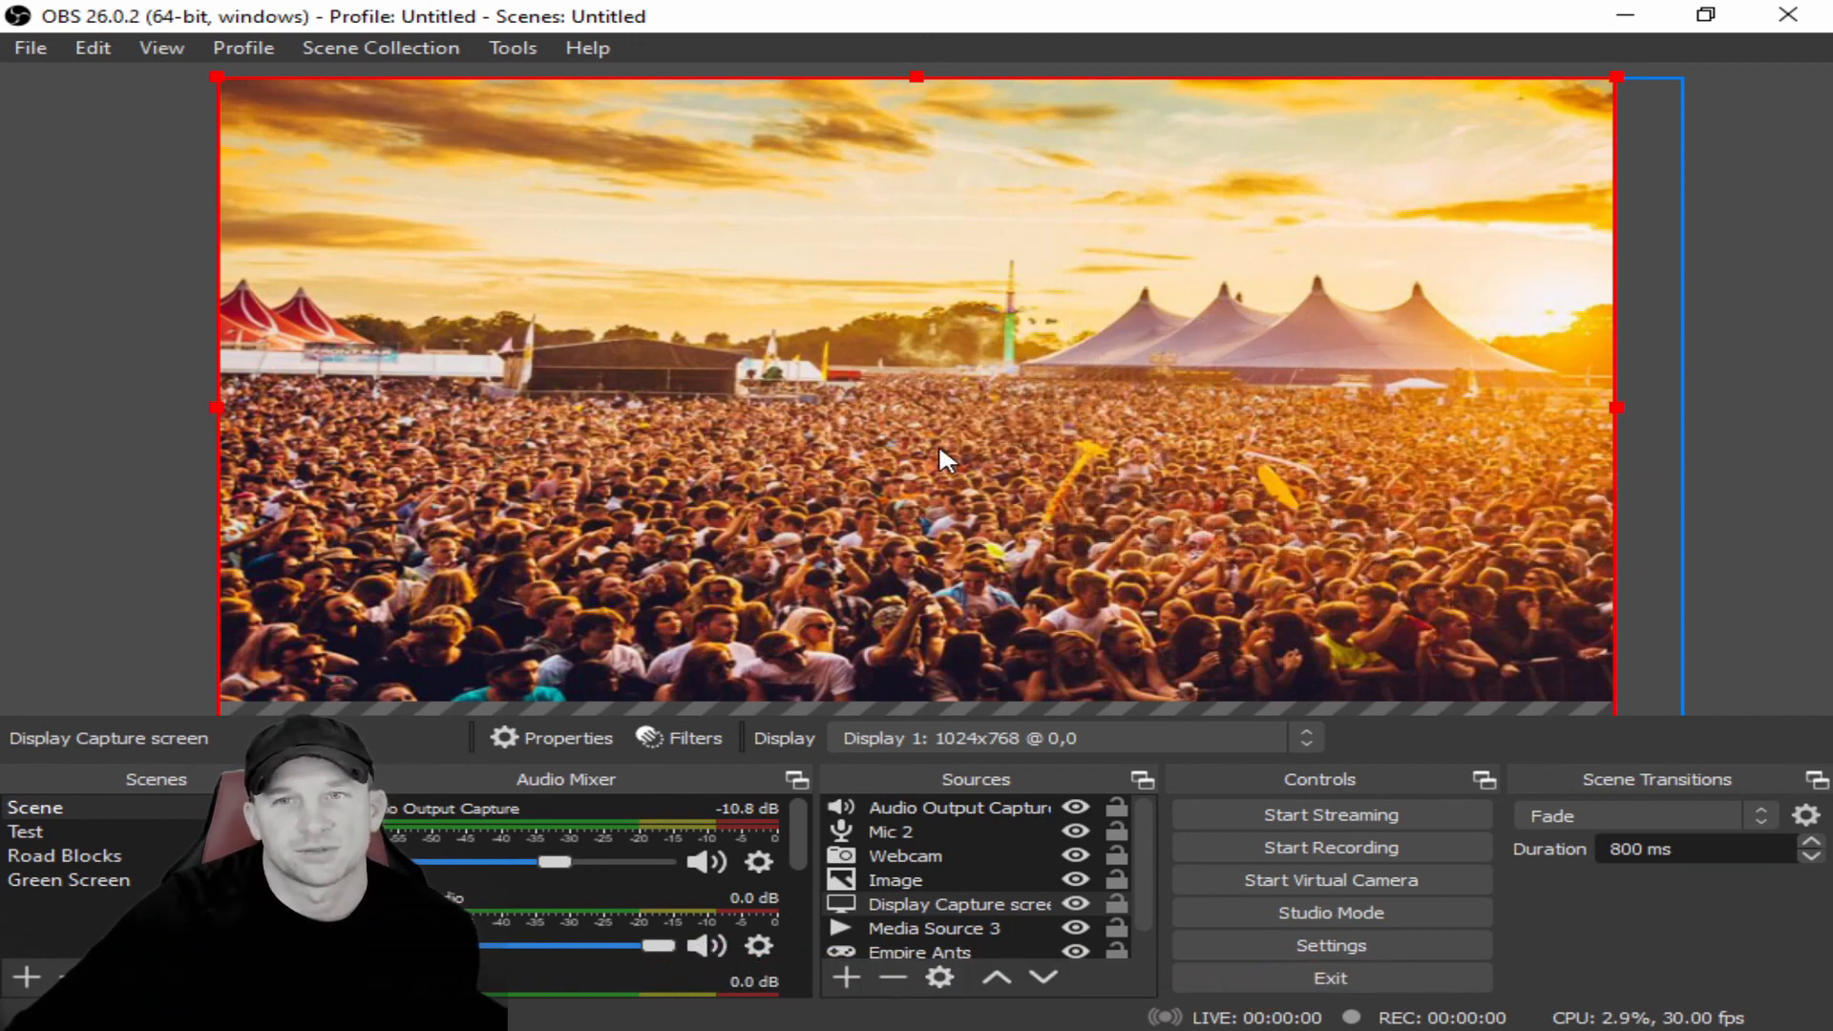
{"action": "mouse_move", "coordinate": [856, 454]}
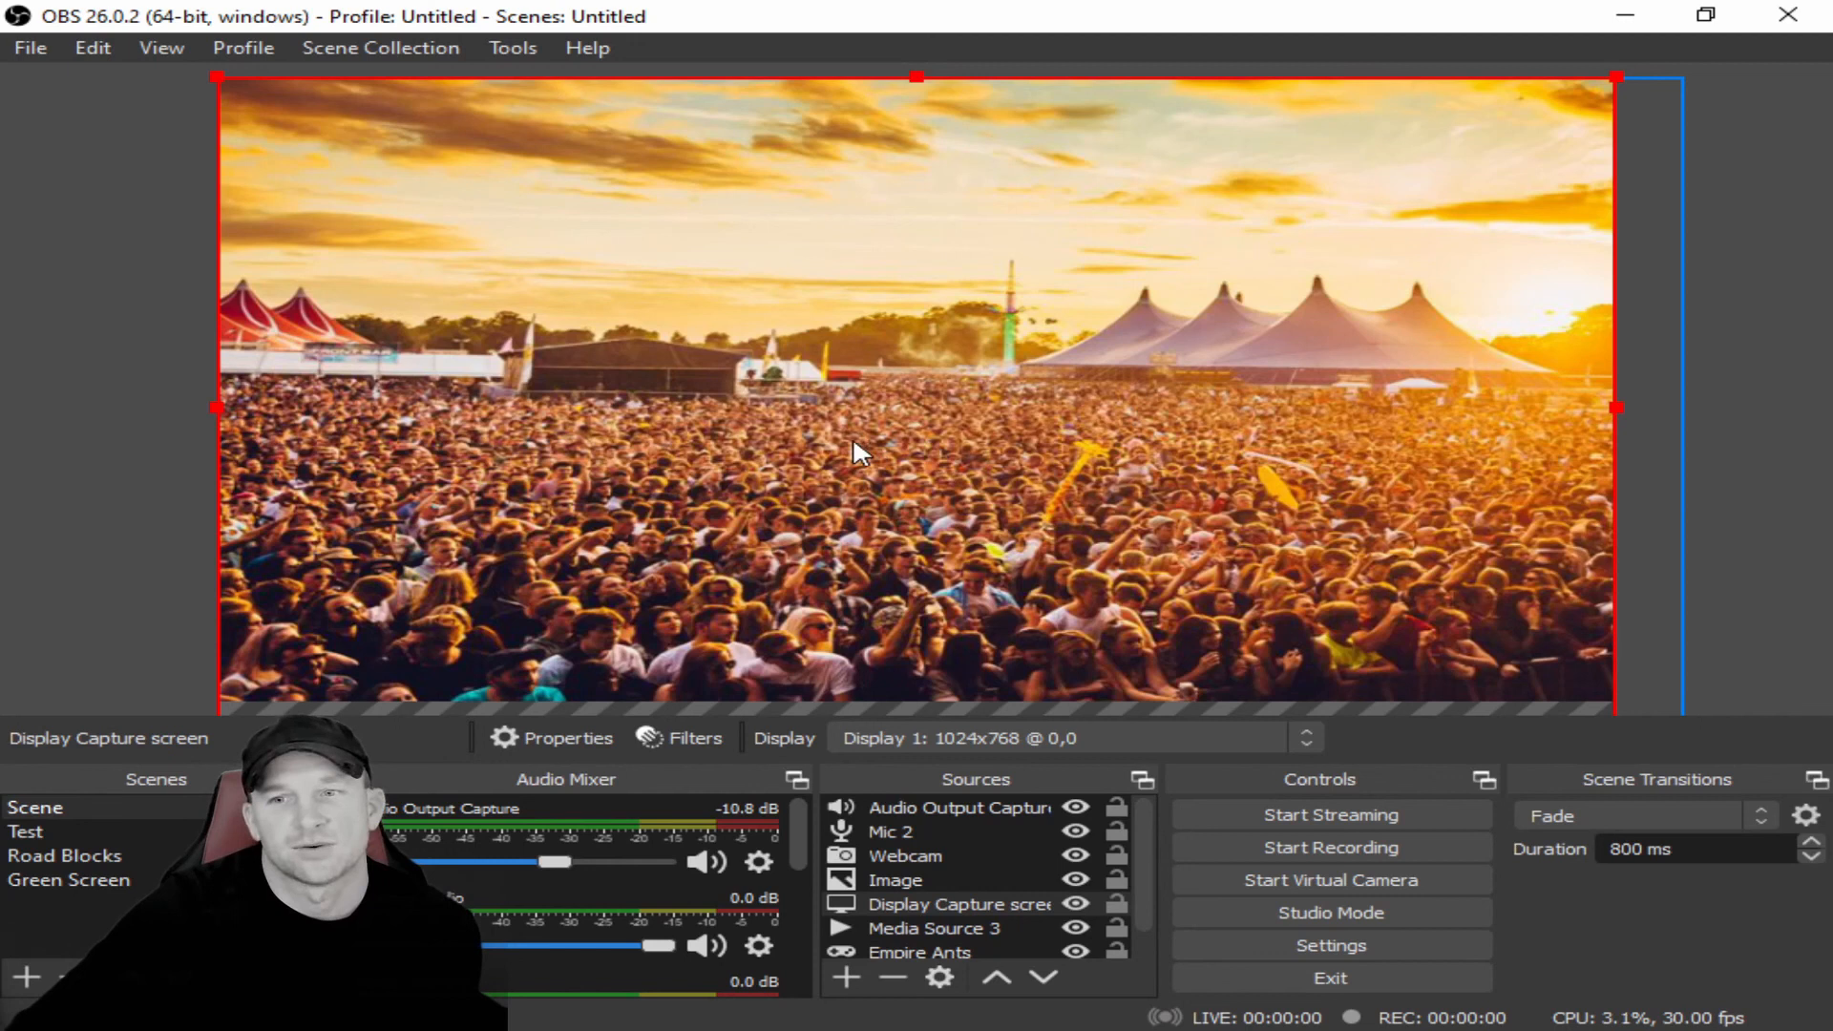
{"action": "mouse_move", "coordinate": [787, 445]}
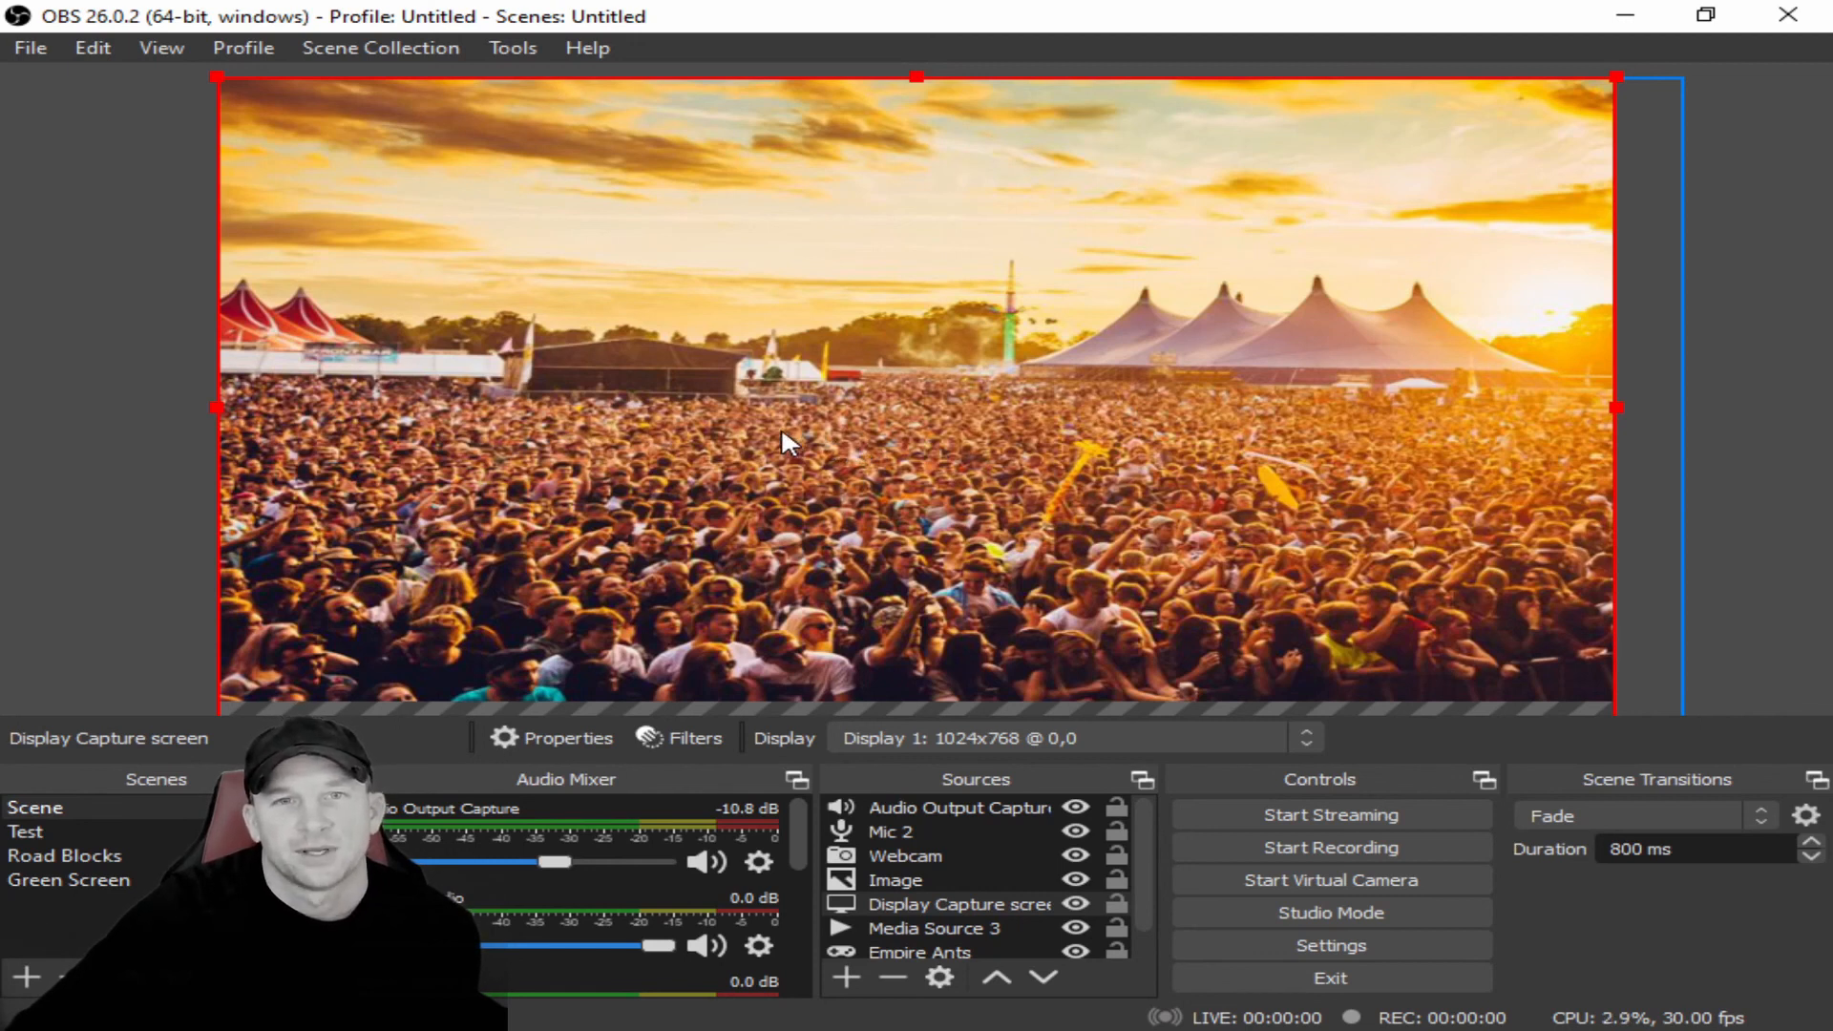